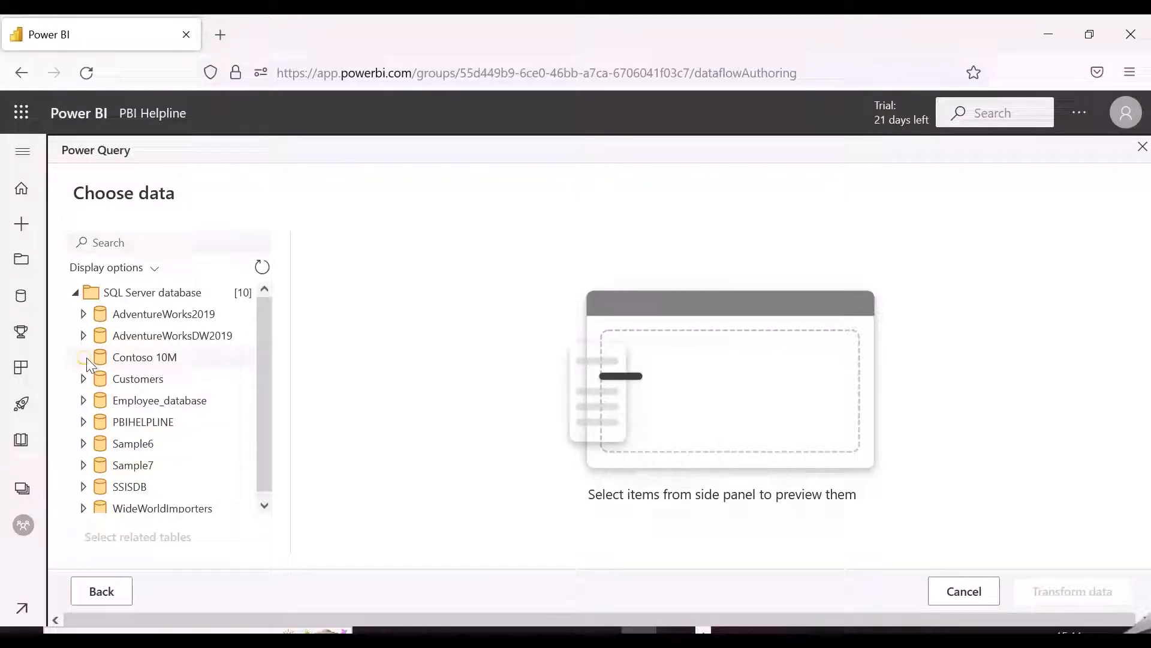
Step: Expand Contoso 10M and tick the Currency Exchange, Sales and Store tables
left_click(84, 357)
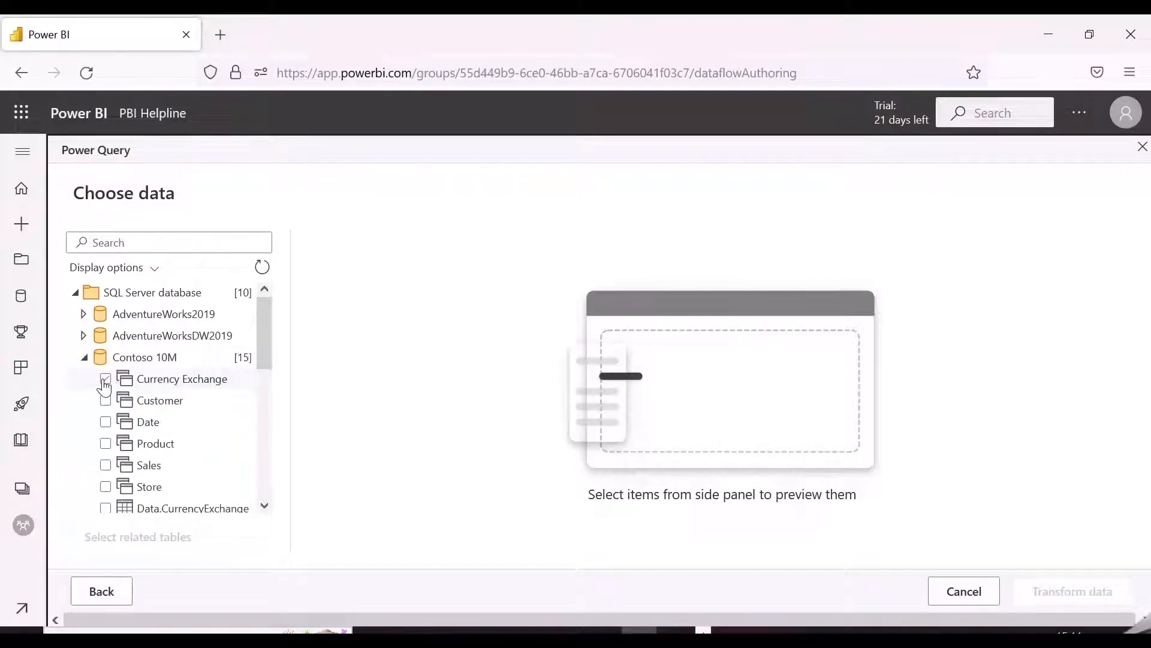
left_click(106, 443)
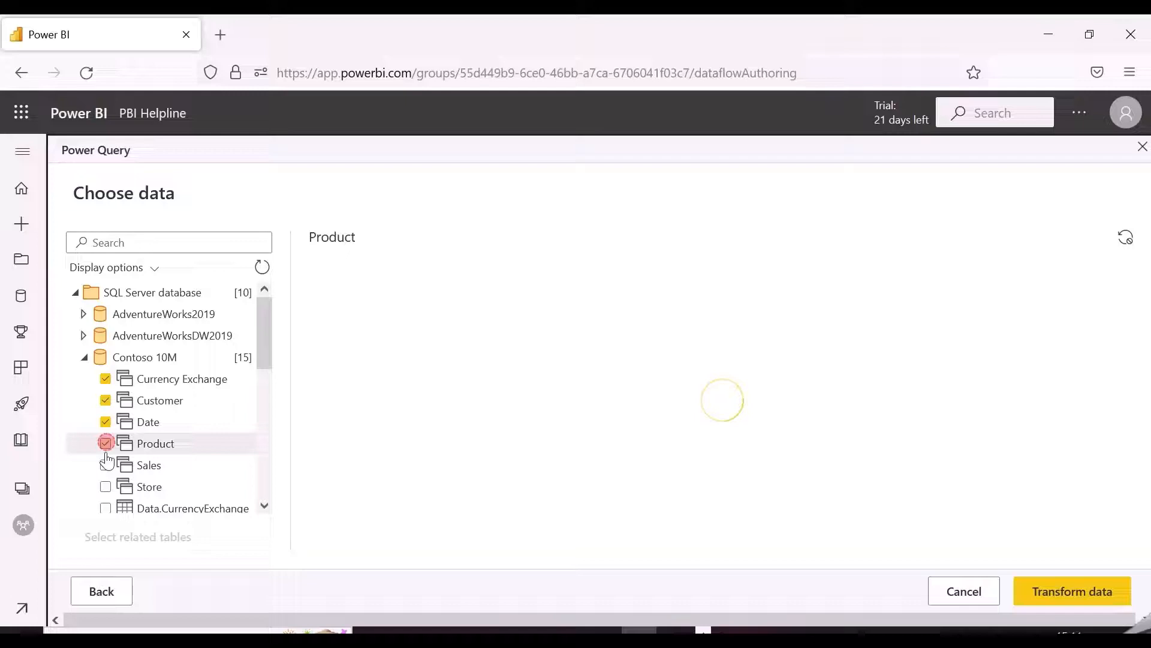
left_click(106, 486)
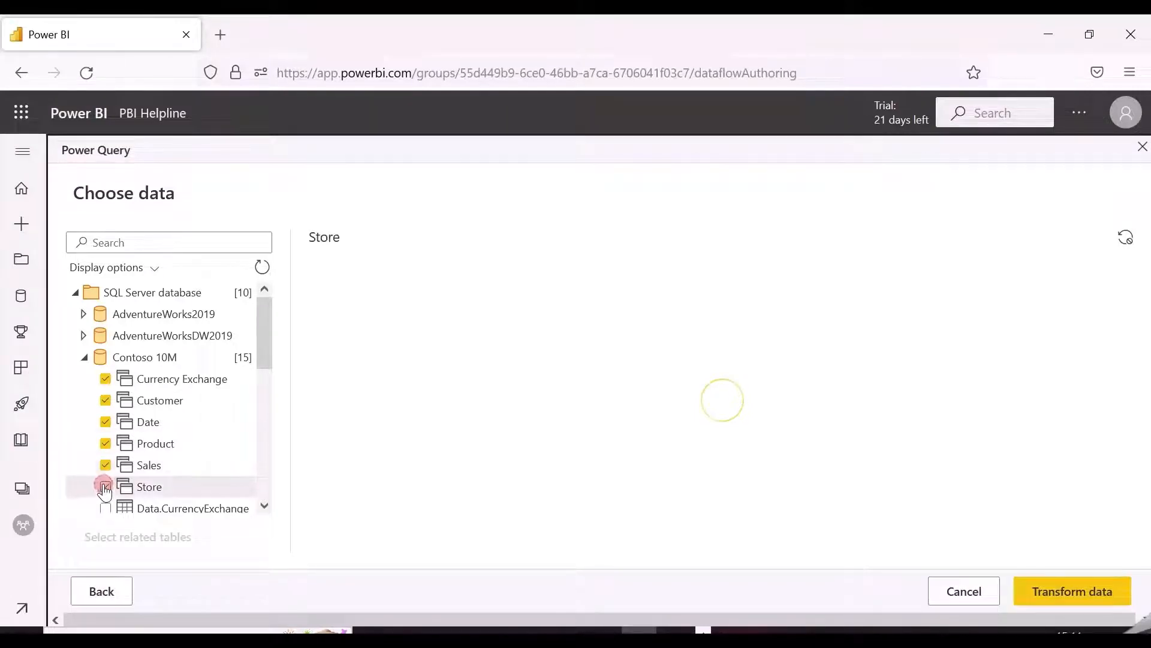
left_click(106, 487)
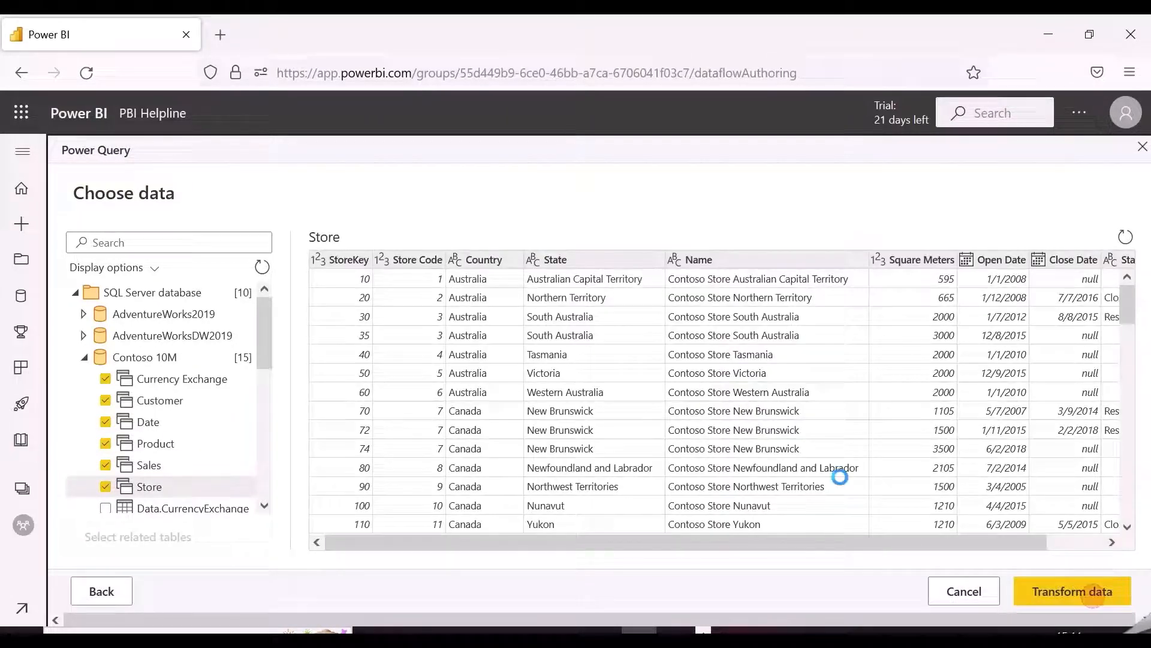
Step: Load the six tables into the editor, preview Store, then switch to the Sales query
left_click(1073, 592)
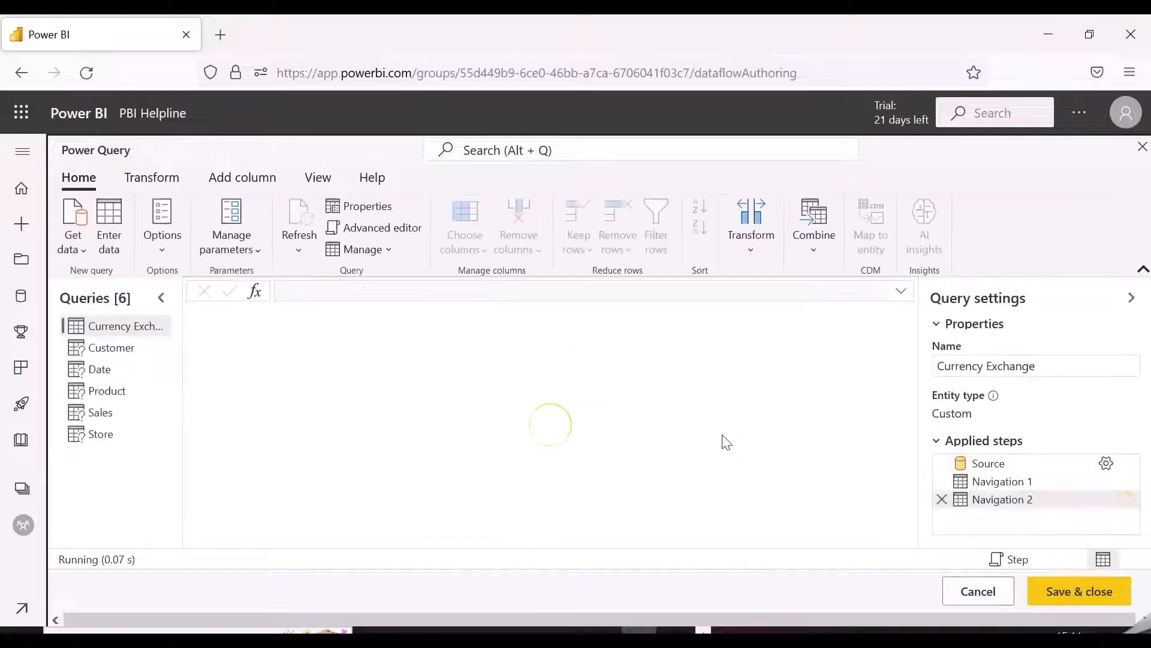
left_click(101, 434)
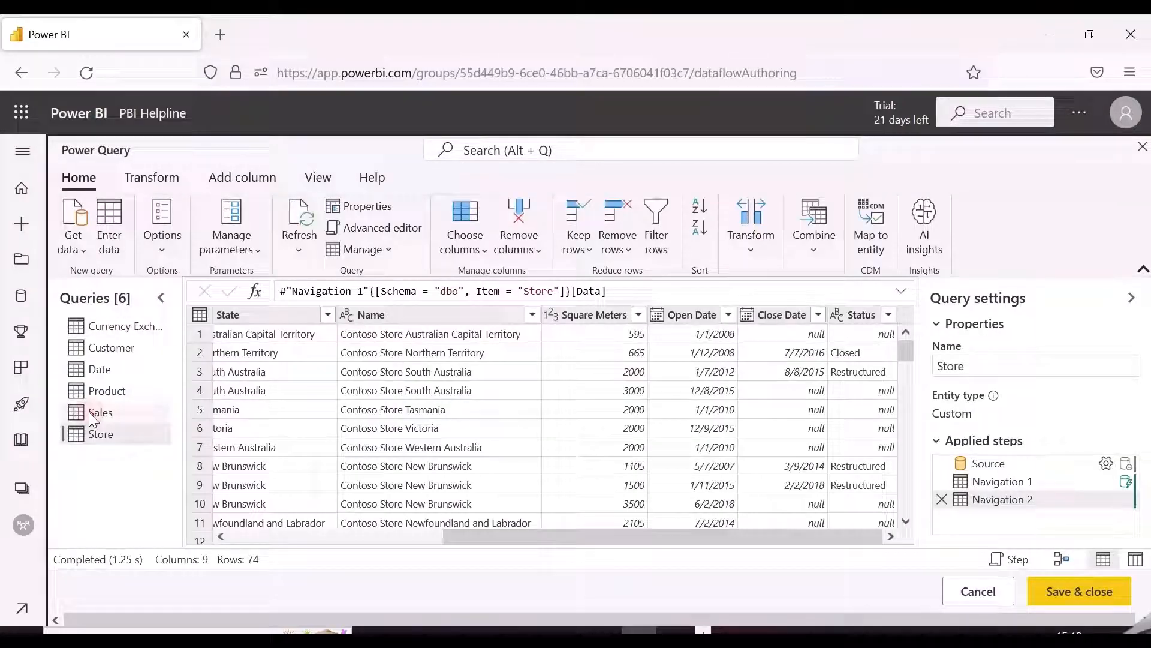
left_click(99, 412)
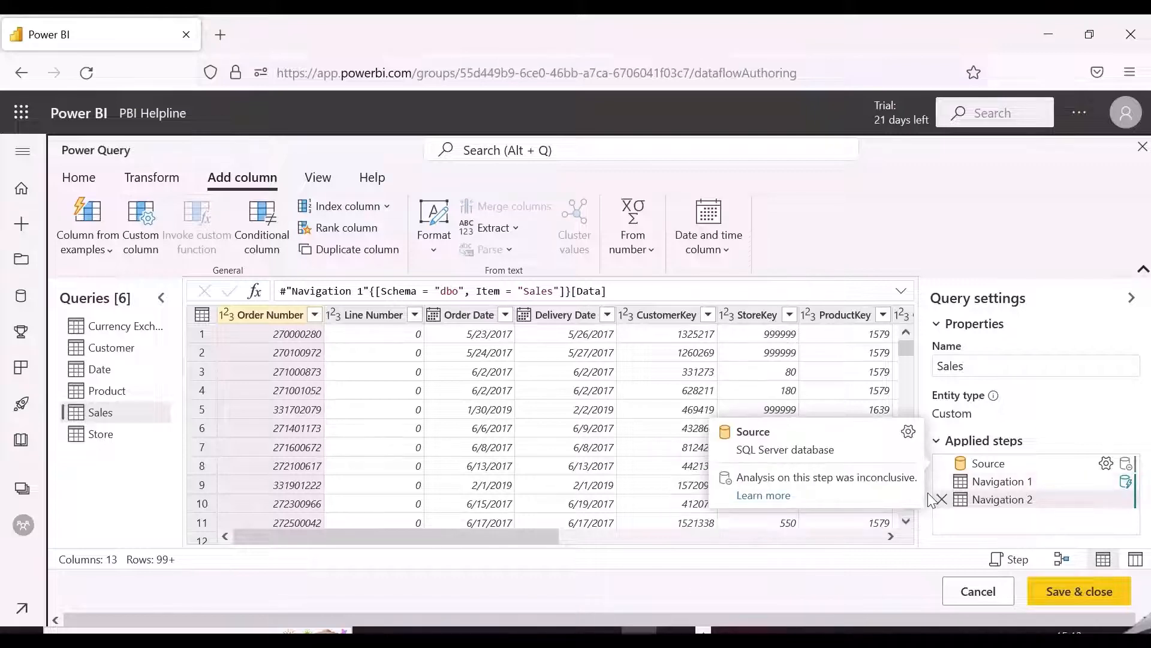
scroll("right", 3)
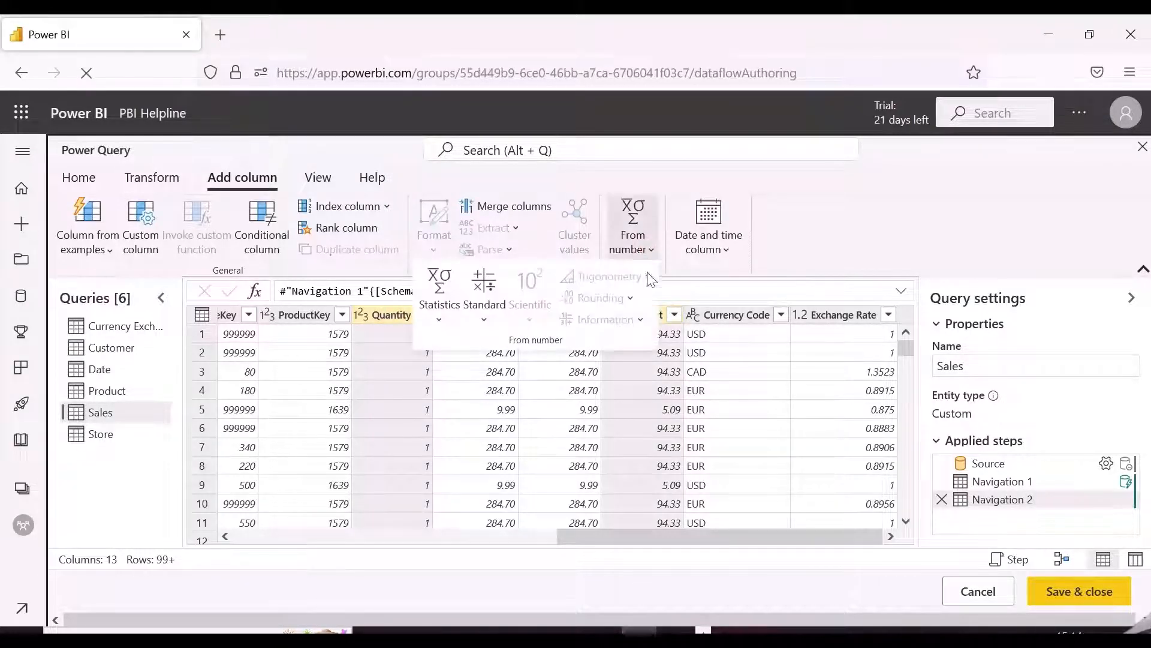
Step: Multiply Quantity by Unit Cost into a new column and rename it Total Cost
left_click(484, 298)
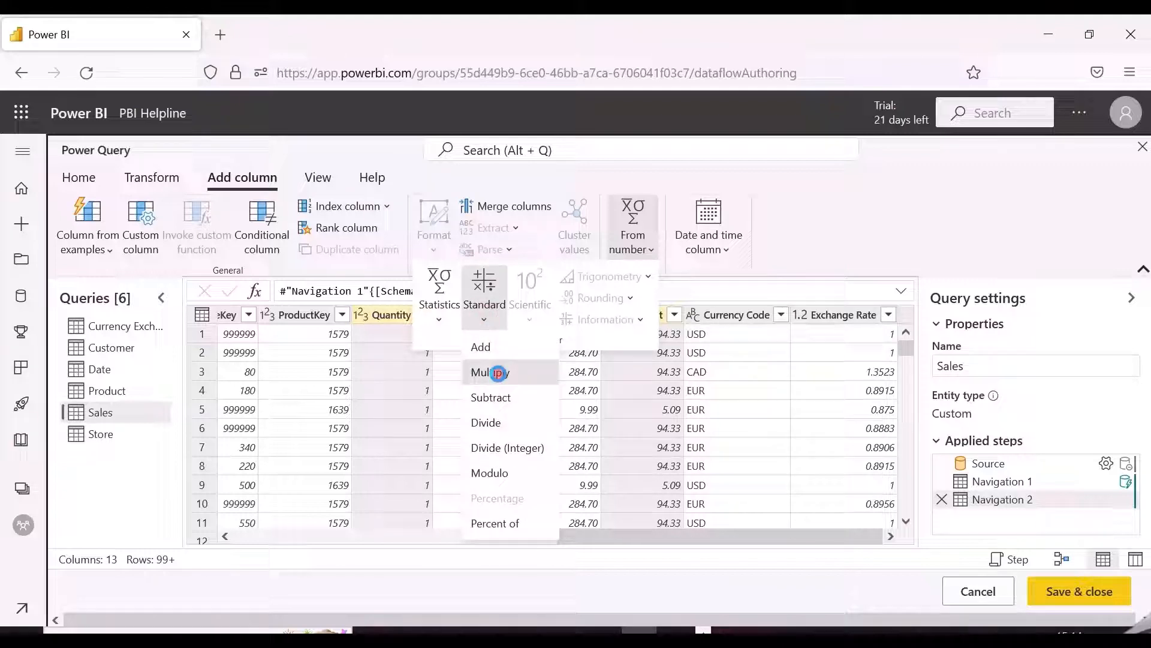
left_click(490, 373)
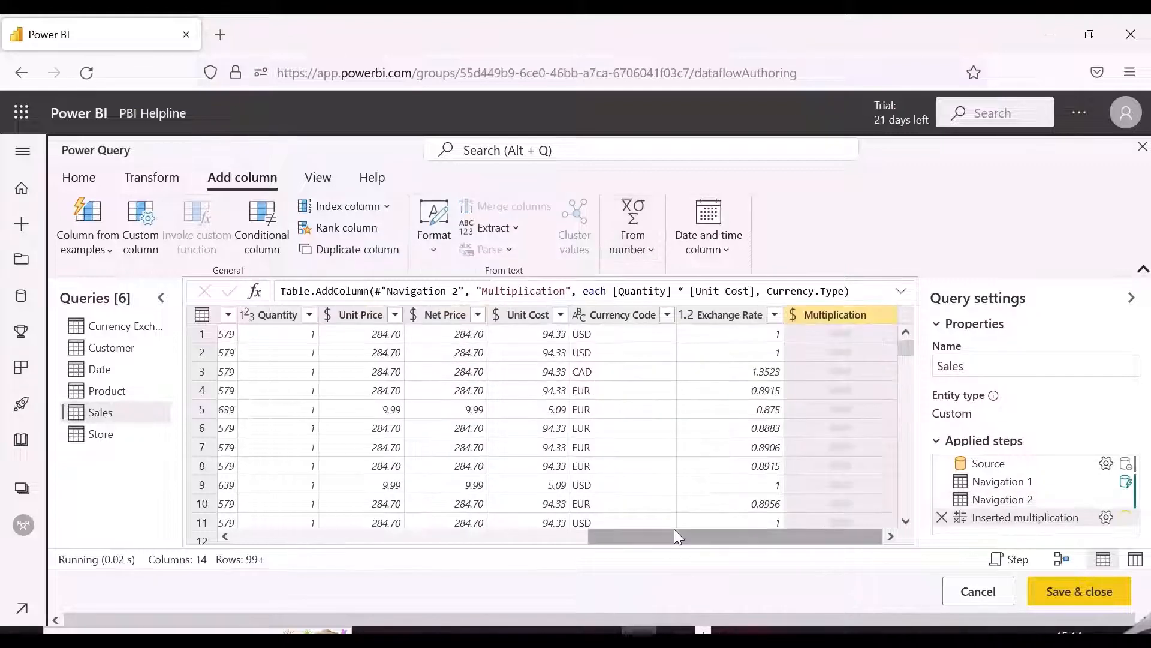
double_click(835, 315)
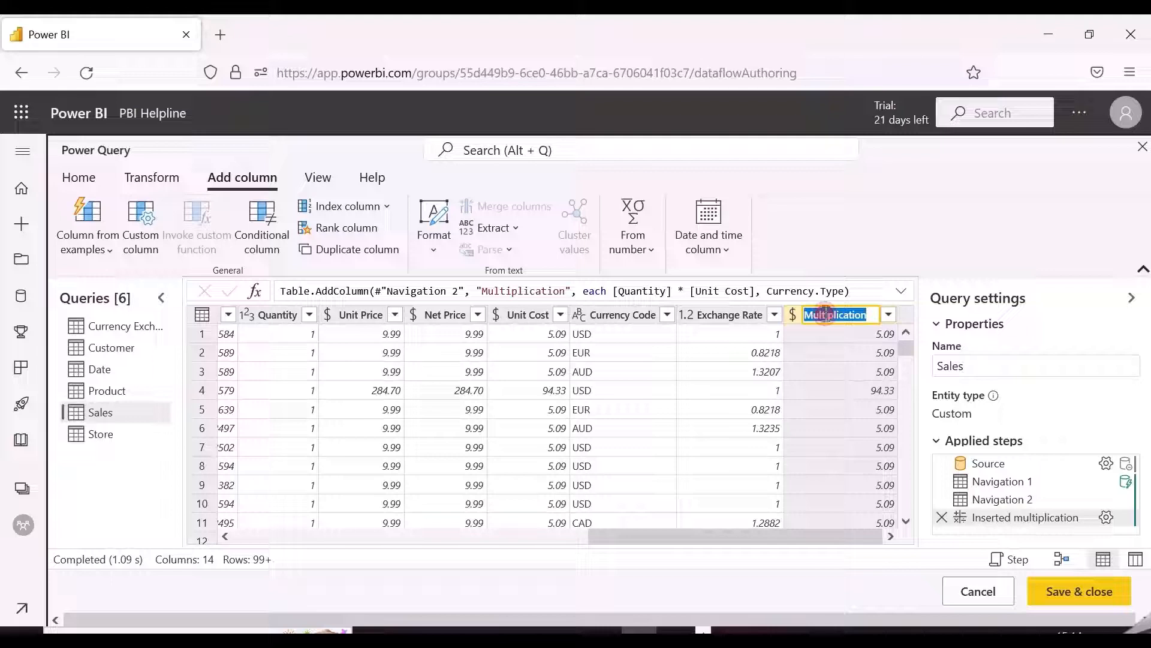
type("To")
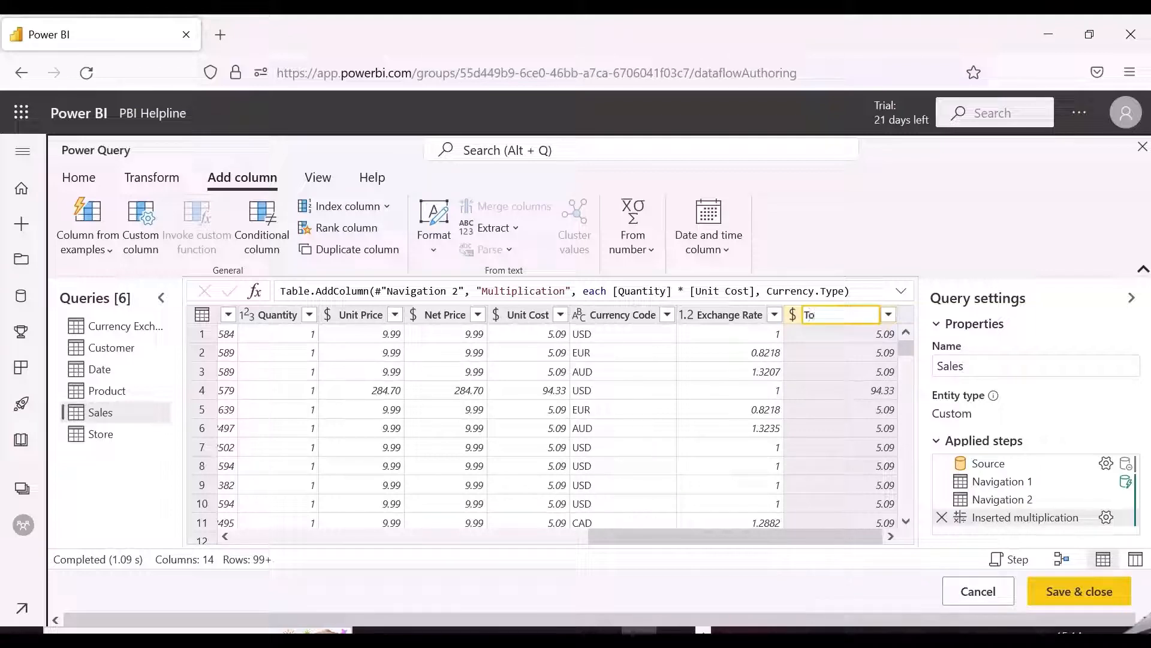
type("Total Cost")
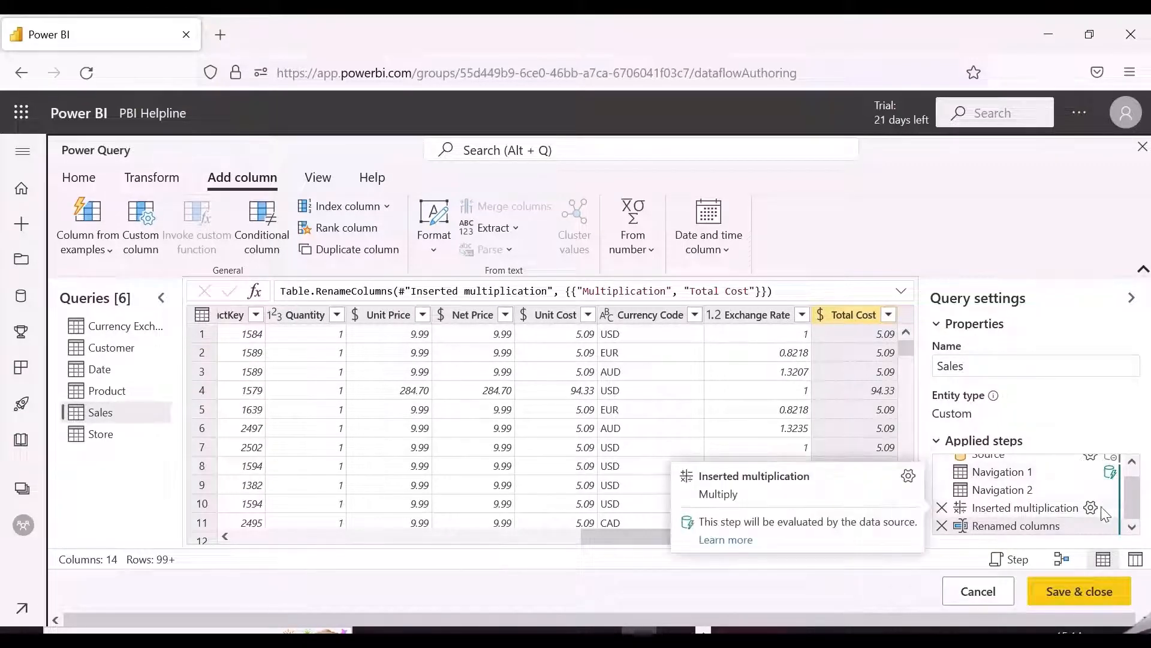
mouse_move(1001, 532)
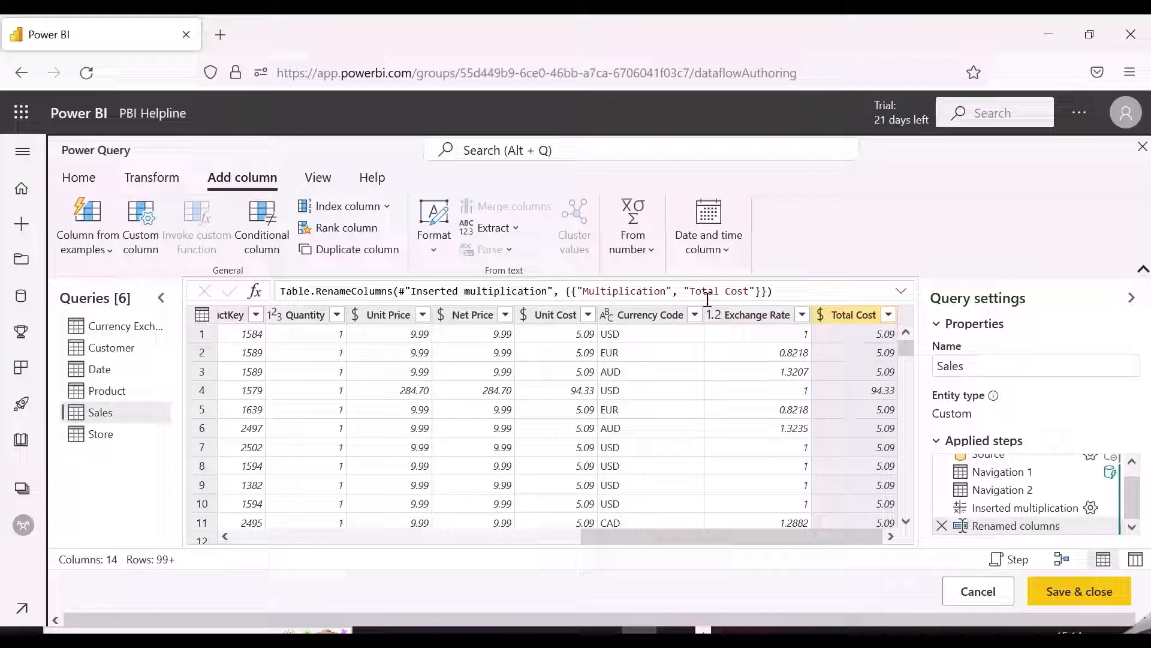
mouse_move(1011, 531)
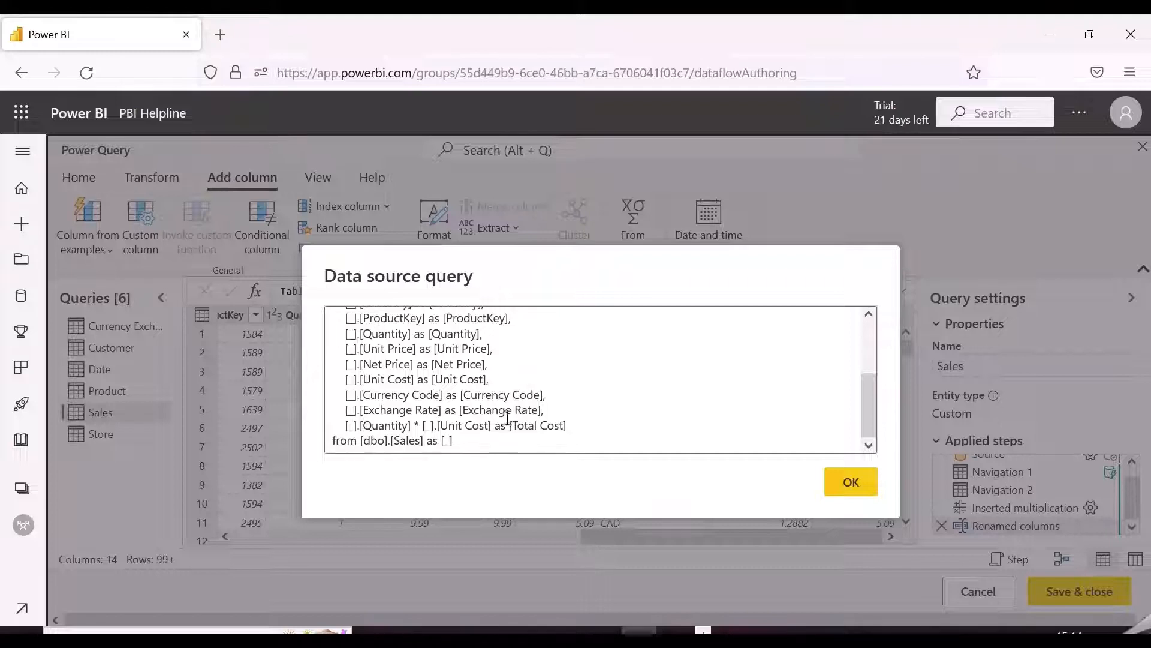
Step: Review and dismiss the generated SQL for Sales, then close the query plan
left_click(412, 360)
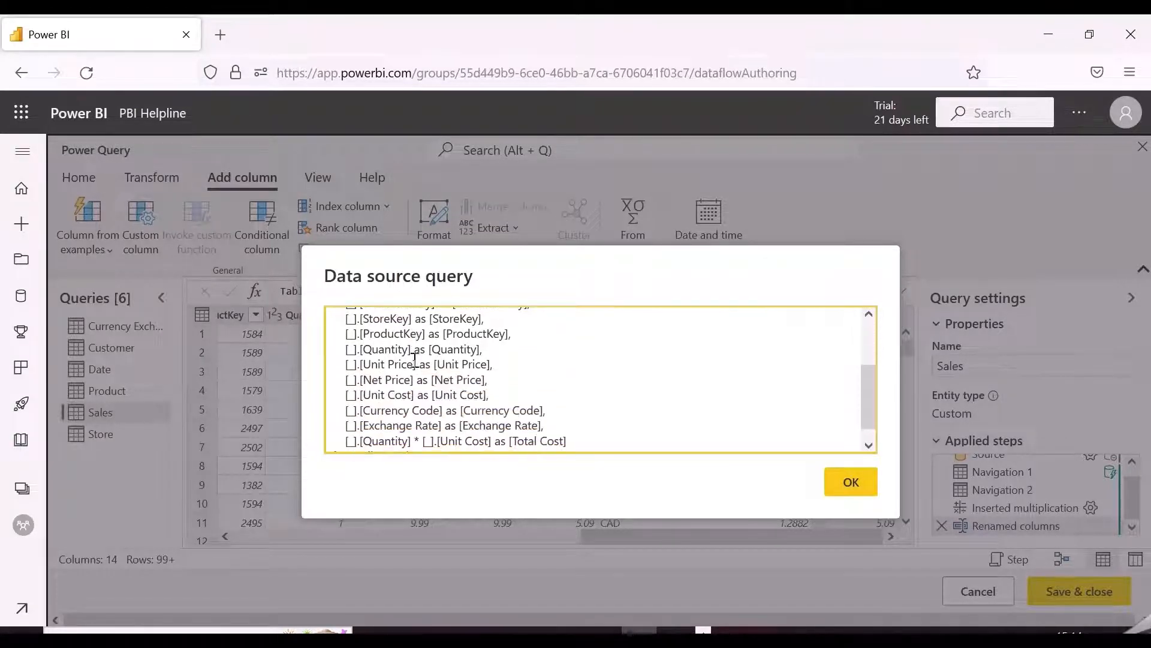
left_click(850, 482)
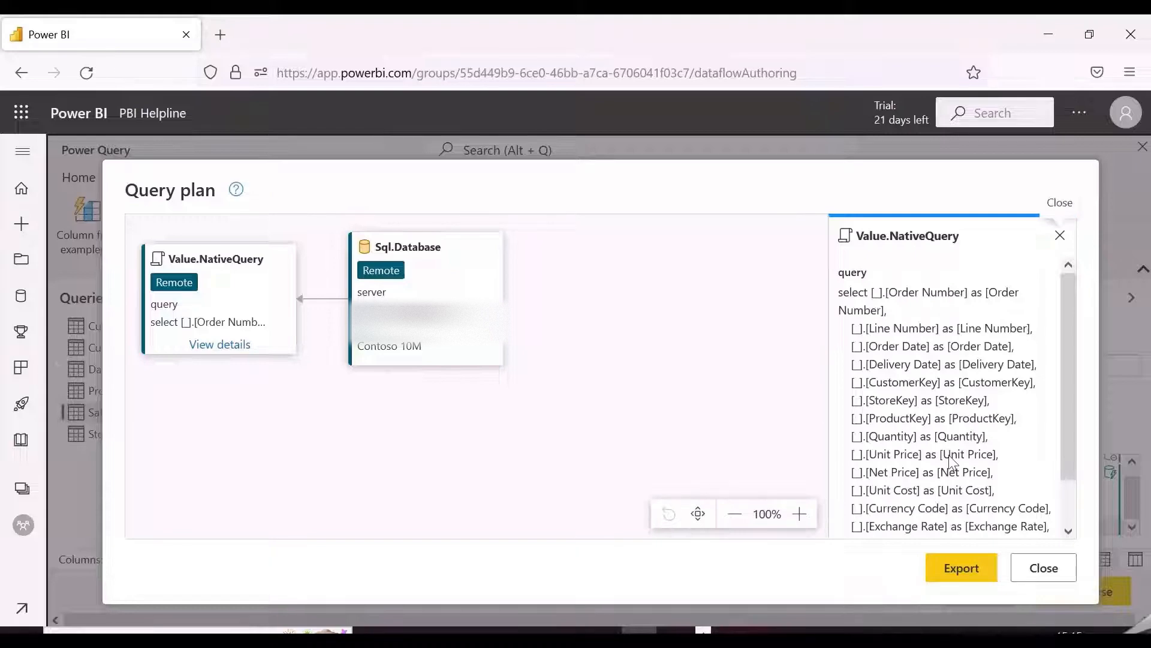
left_click(1044, 568)
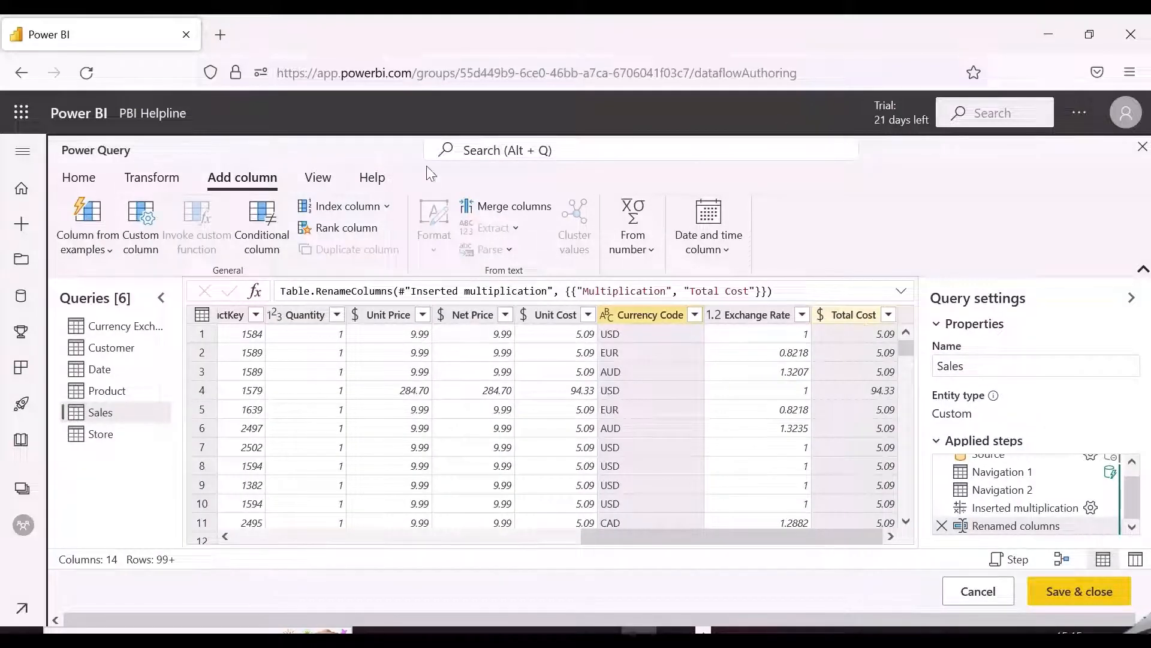
Step: Merge Total Cost and Currency Code with a space separator into a new Total Cost_Local column
left_click(513, 206)
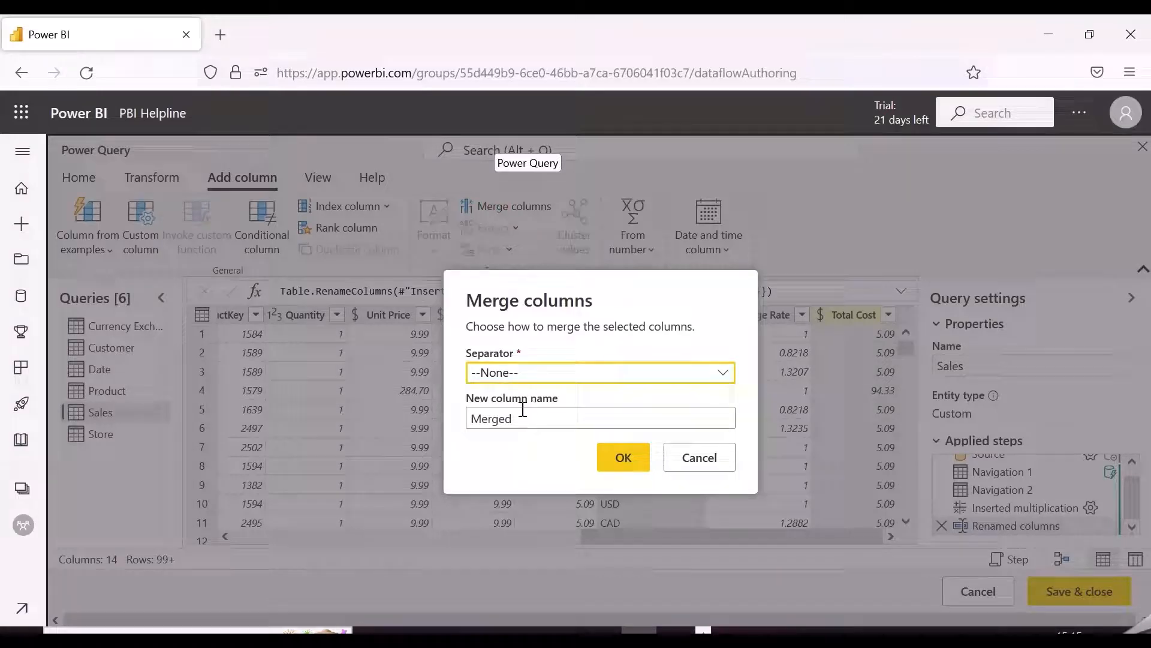
left_click(600, 372)
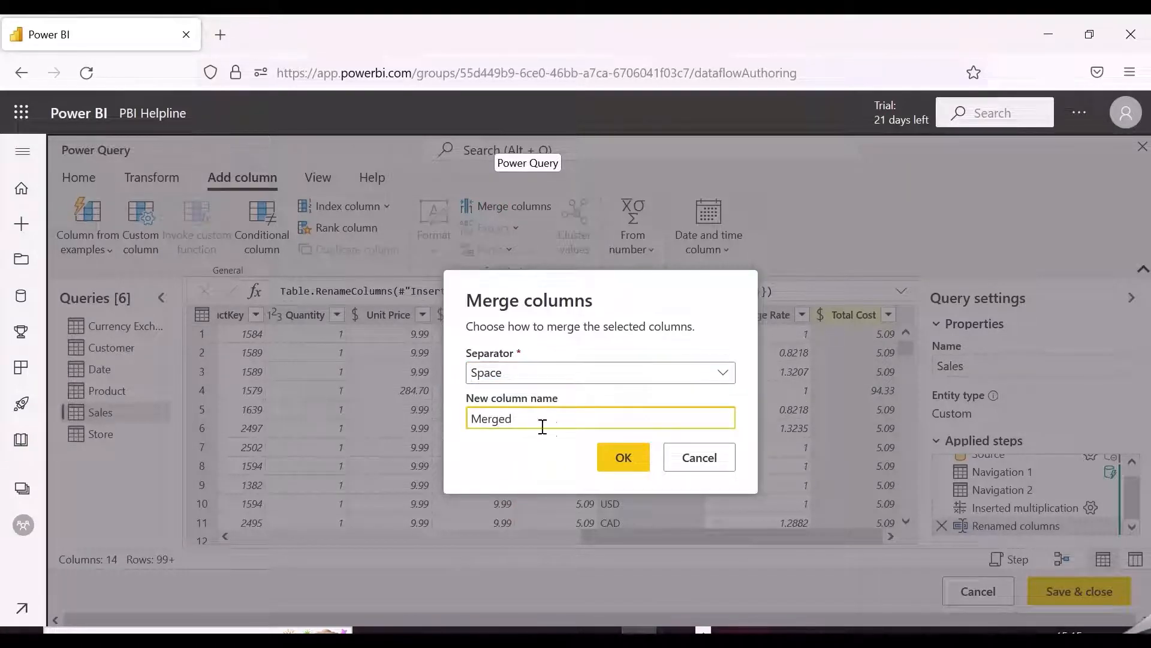
double_click(491, 419)
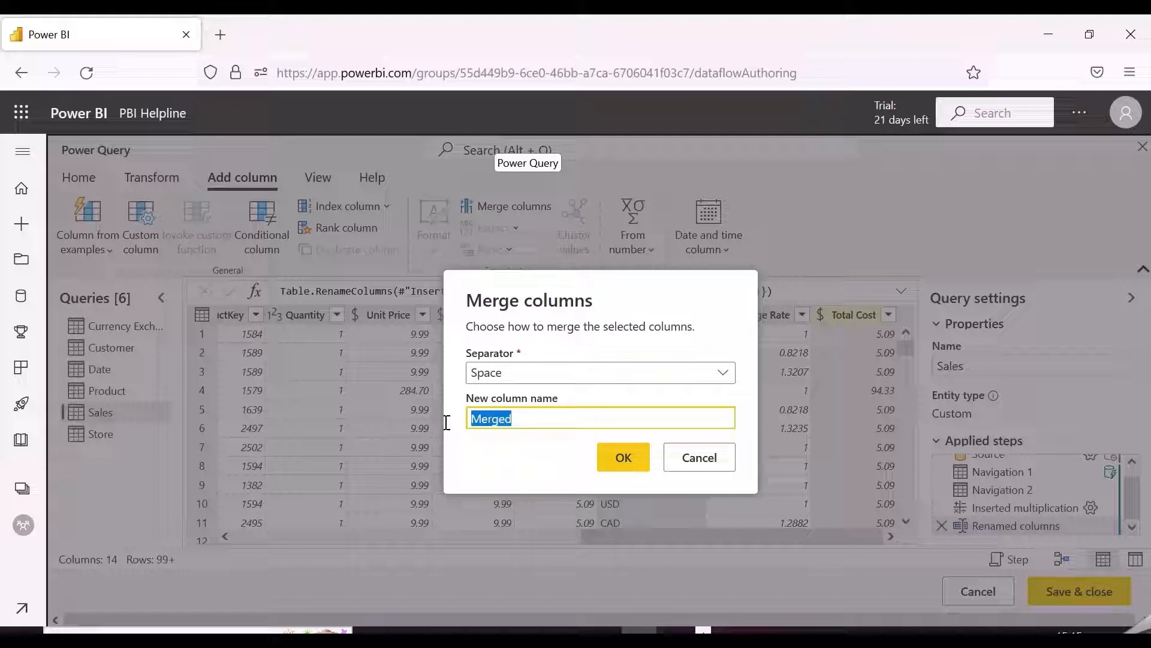
type("Total")
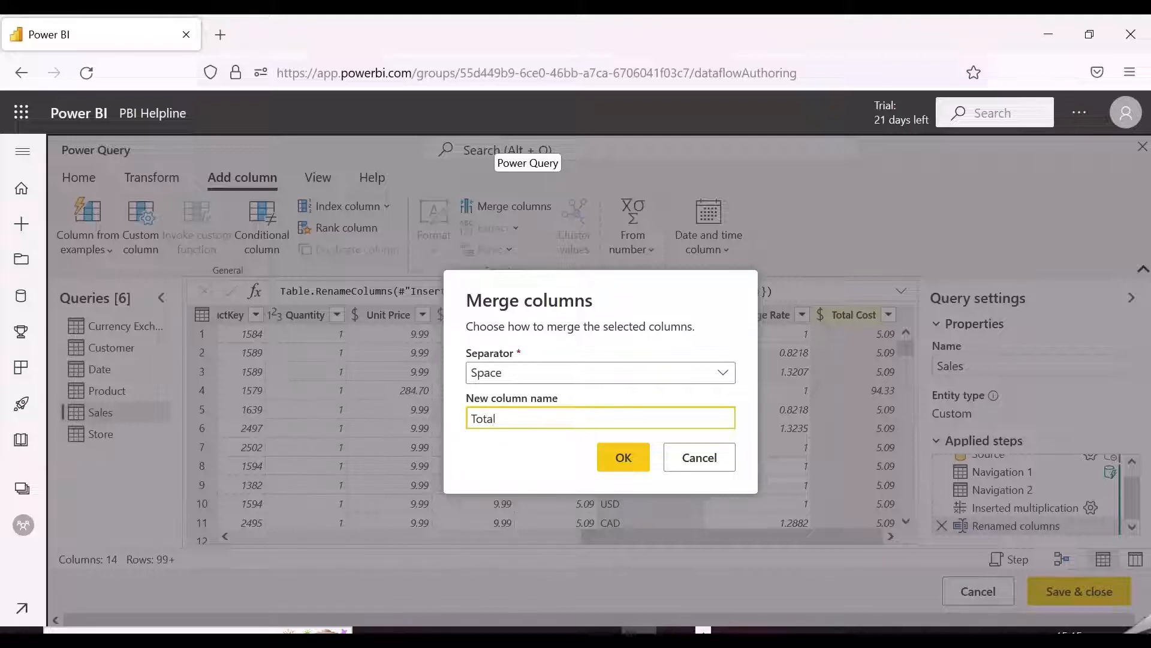
type("Cost_")
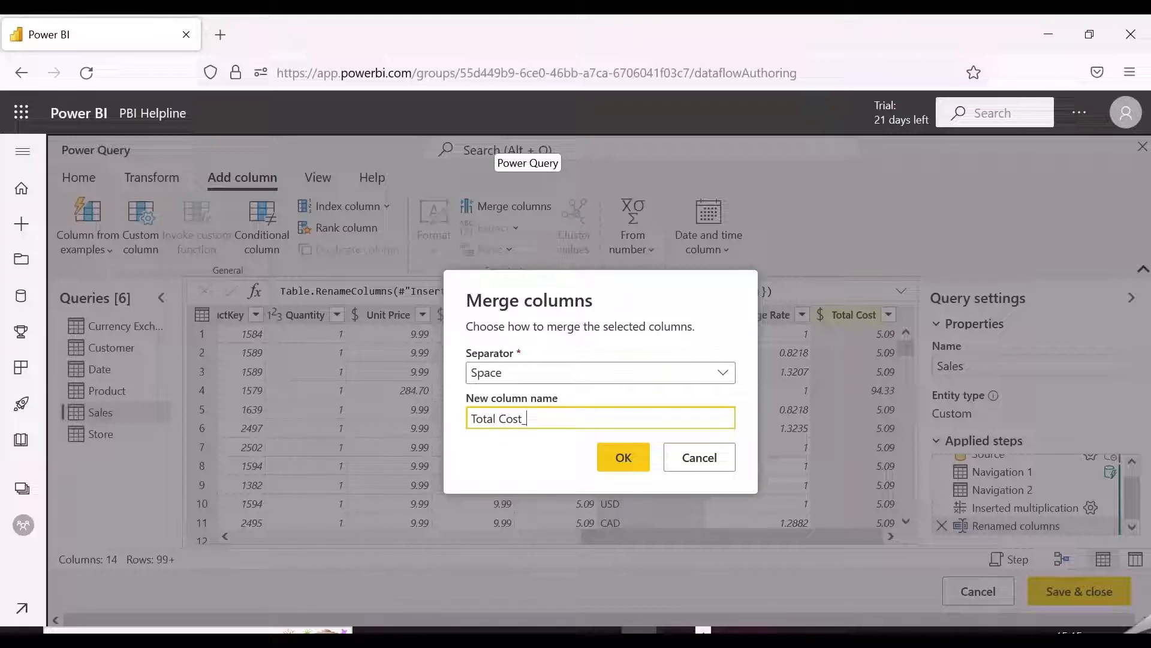
type("_Local")
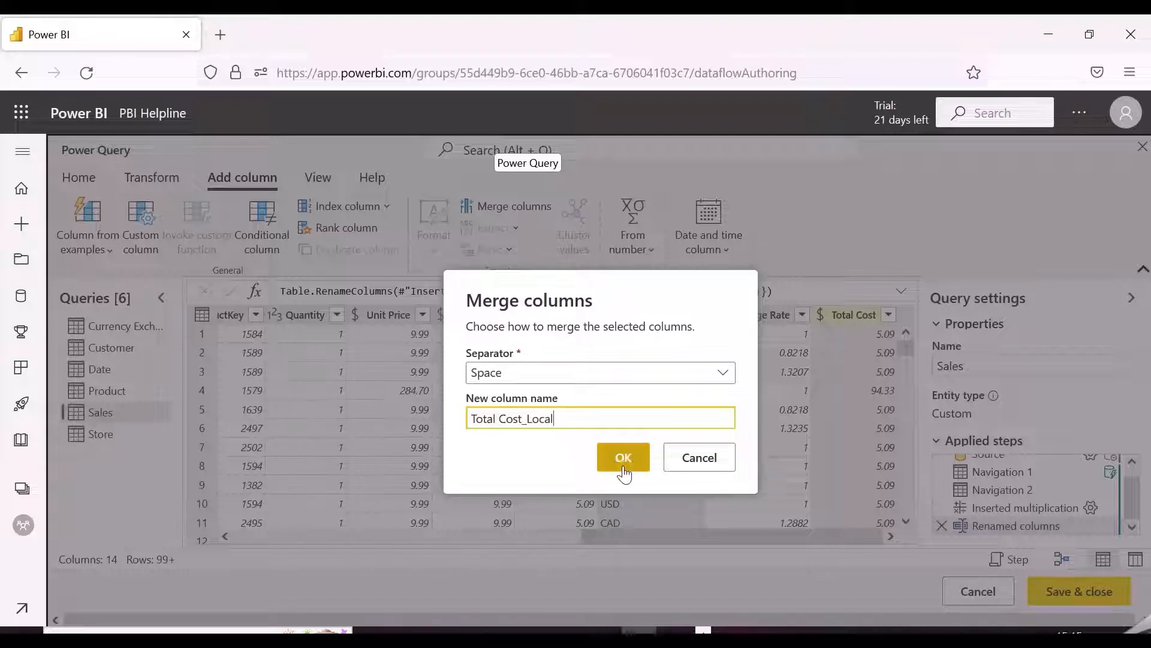
left_click(623, 465)
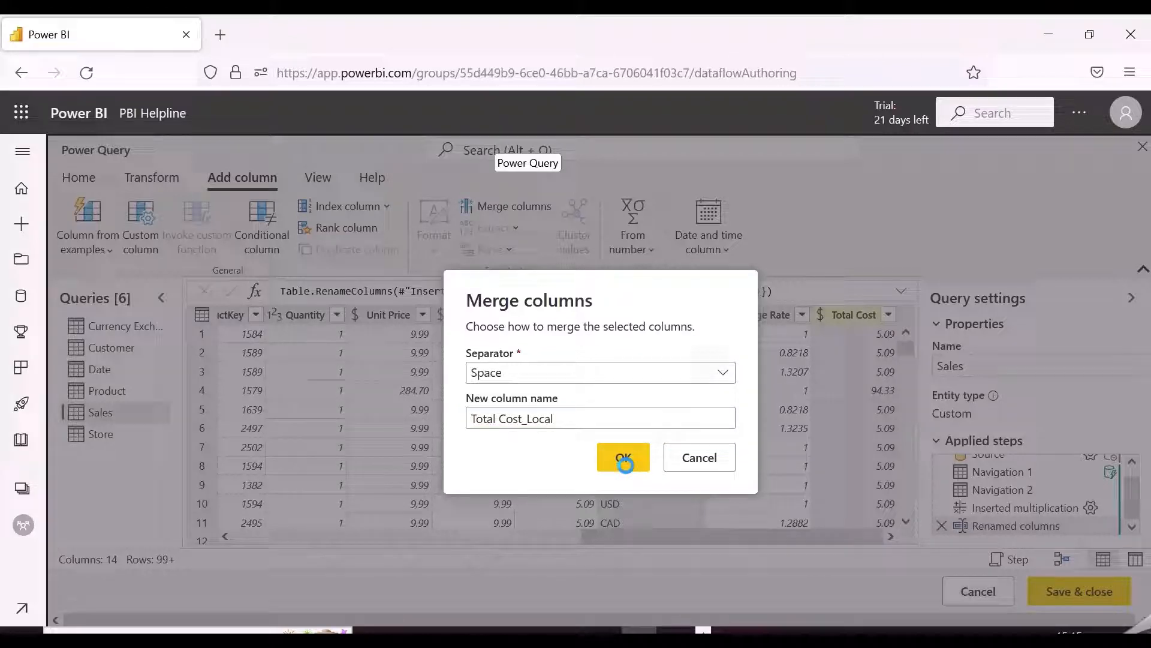
left_click(624, 457)
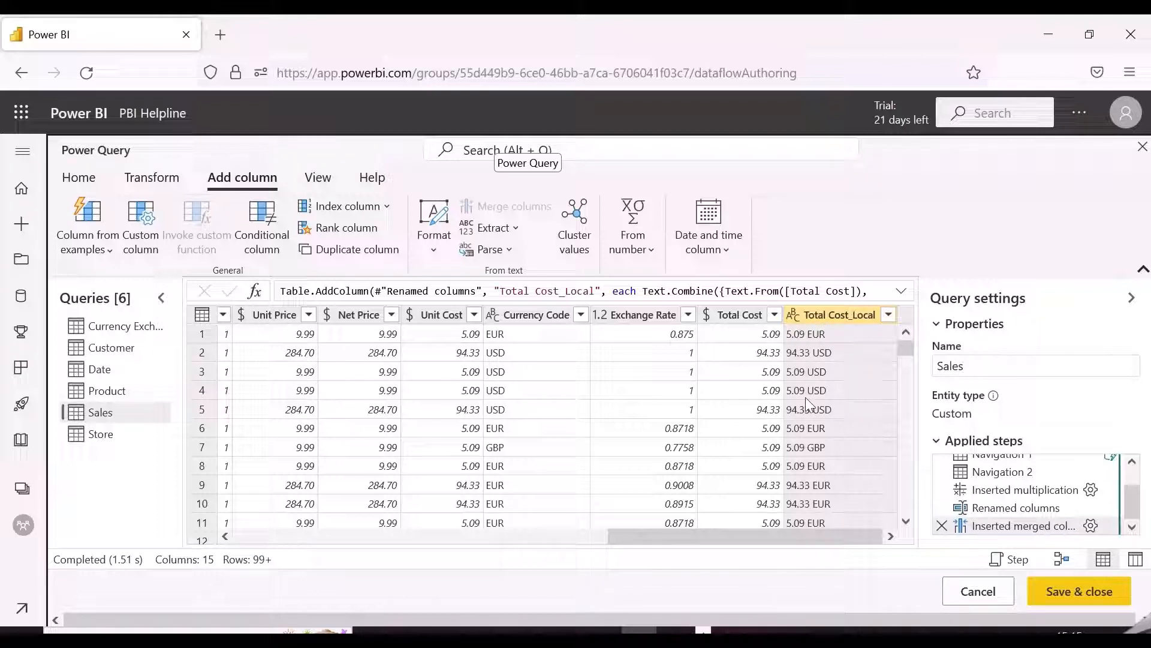
mouse_move(1072, 390)
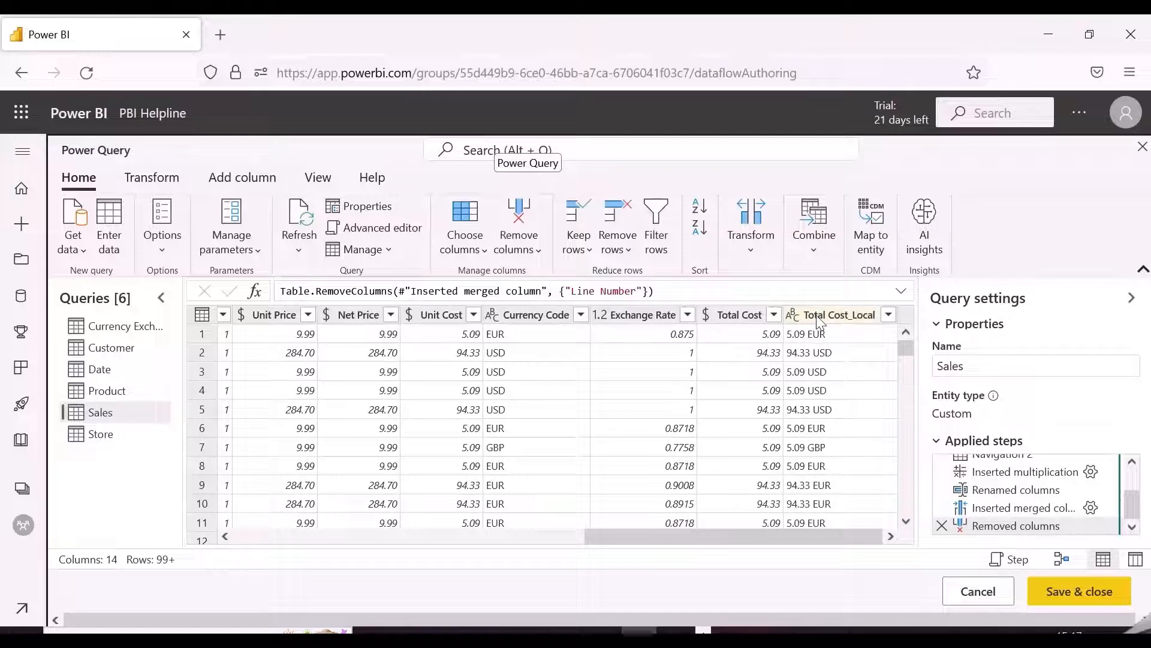
Step: Split Total Cost_Local by the space delimiter into two columns
right_click(838, 314)
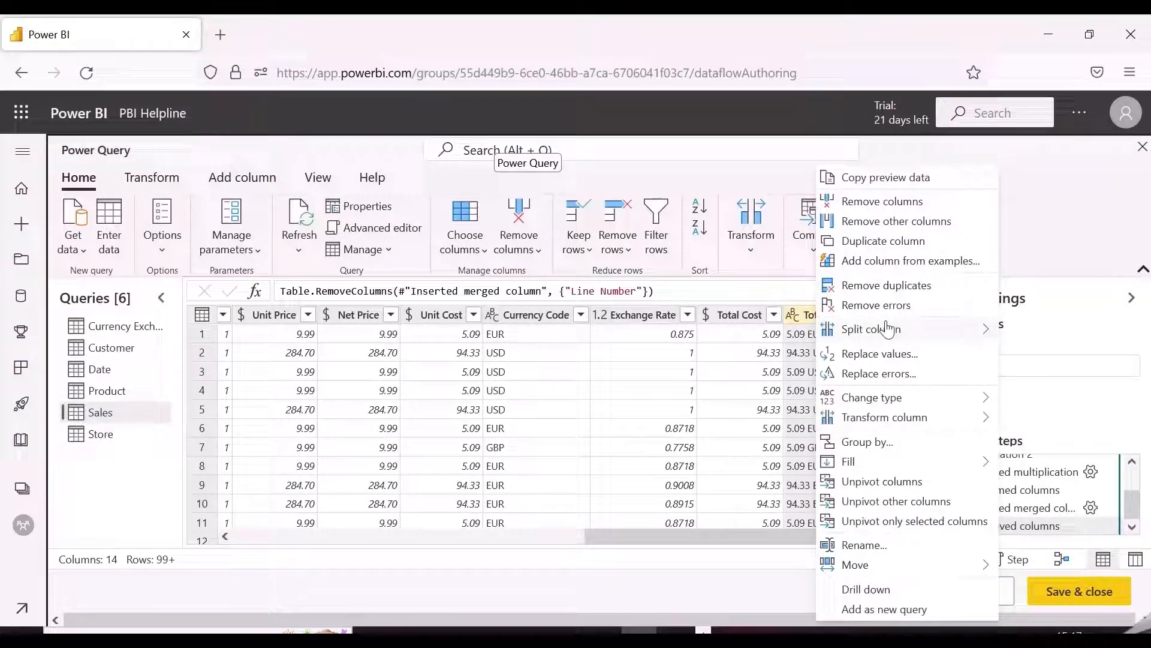
mouse_move(871, 329)
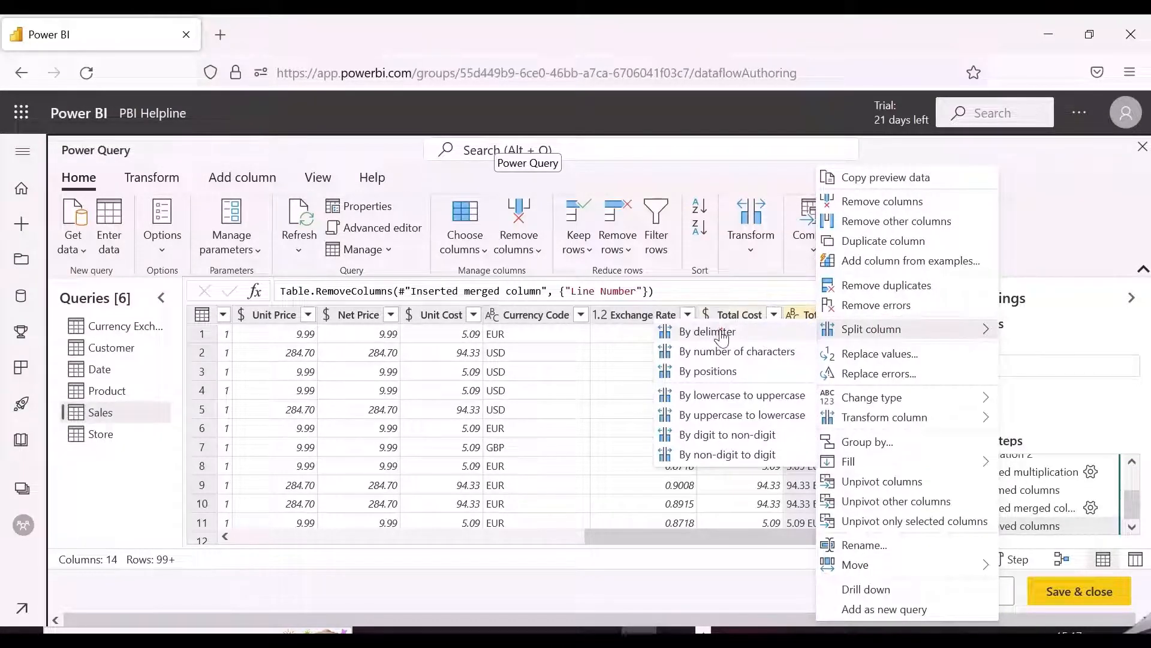
left_click(708, 331)
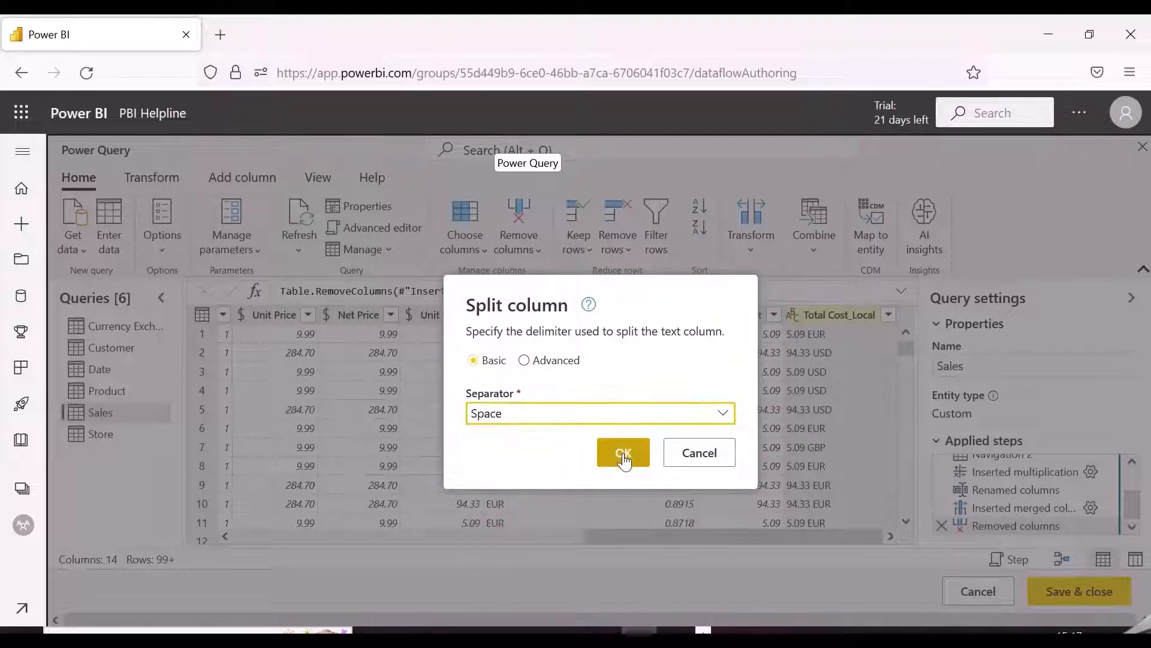
left_click(623, 452)
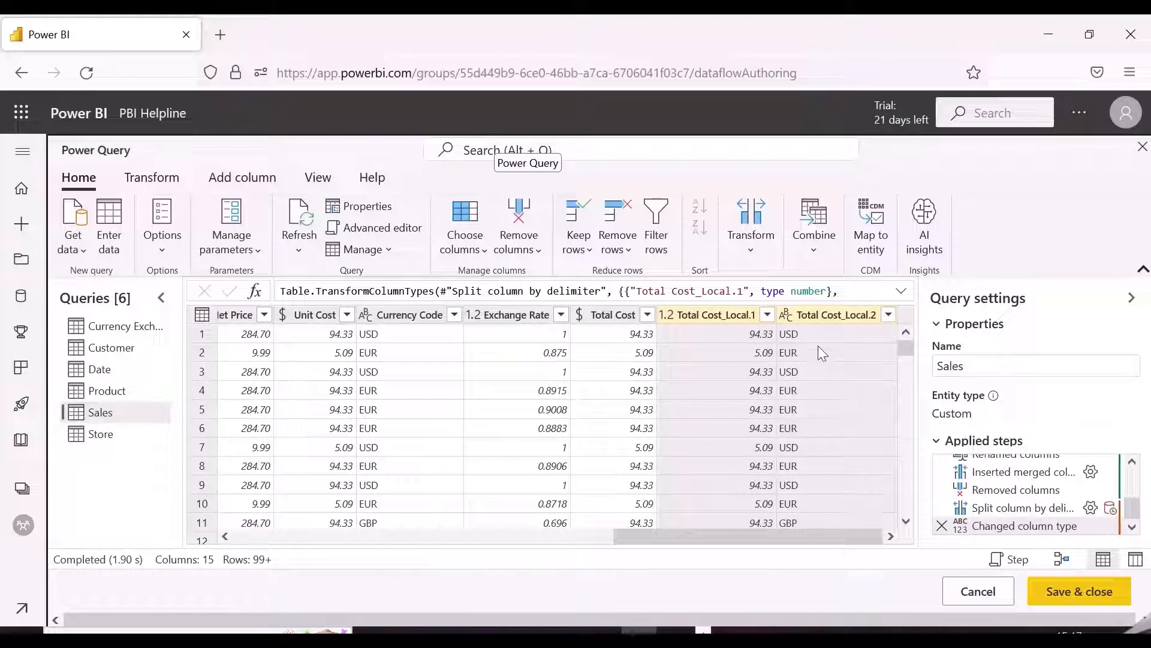
Step: Remove the currency-code column Total Cost_Local.2 and check the split step's actions
right_click(836, 314)
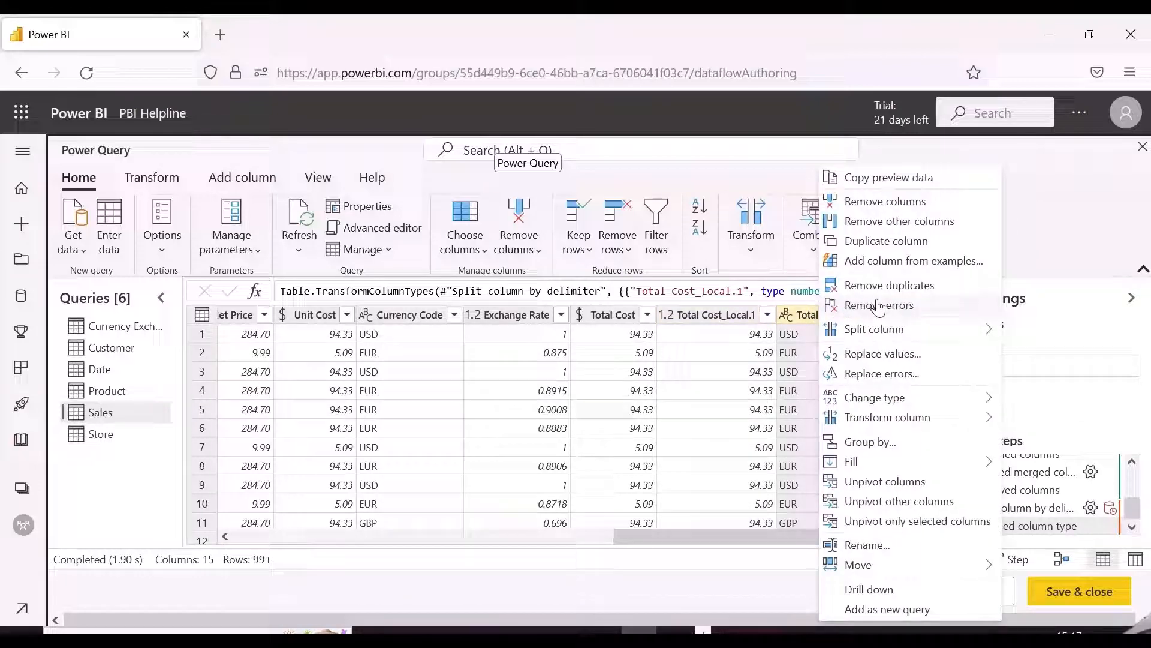
left_click(875, 397)
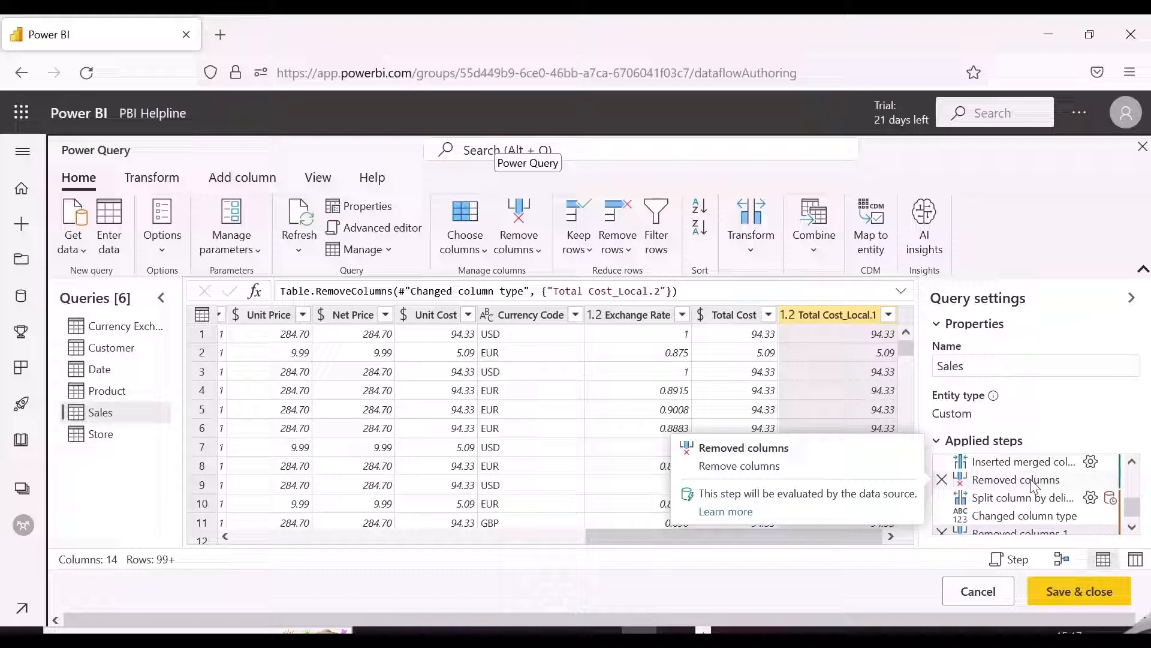
mouse_move(1028, 501)
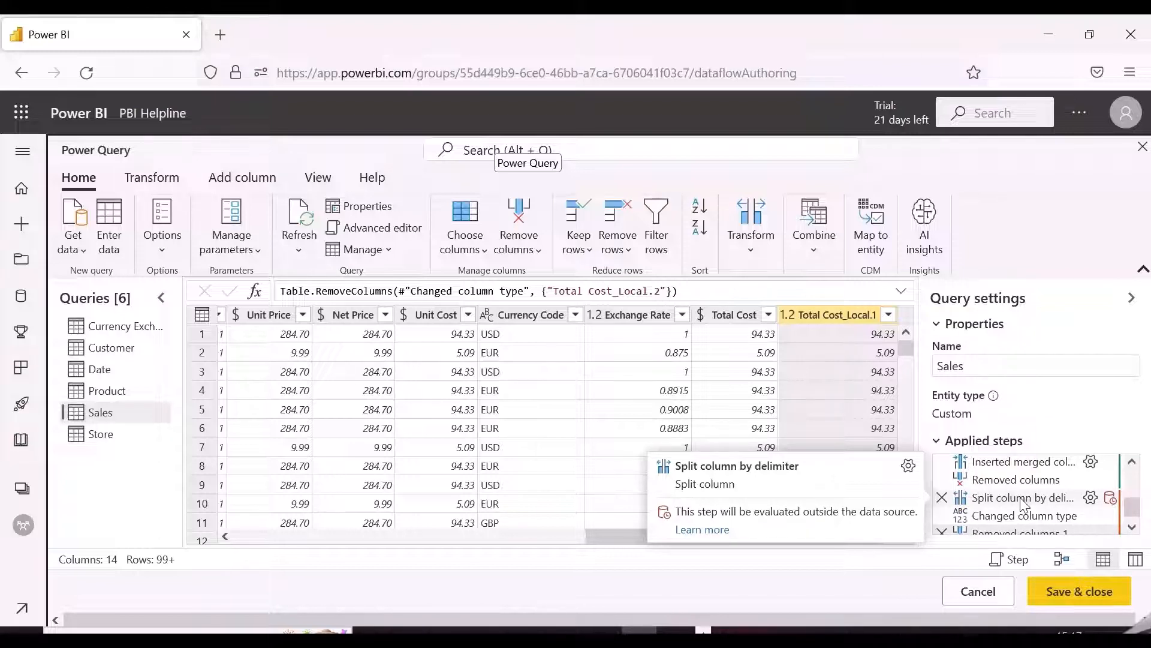
right_click(1023, 497)
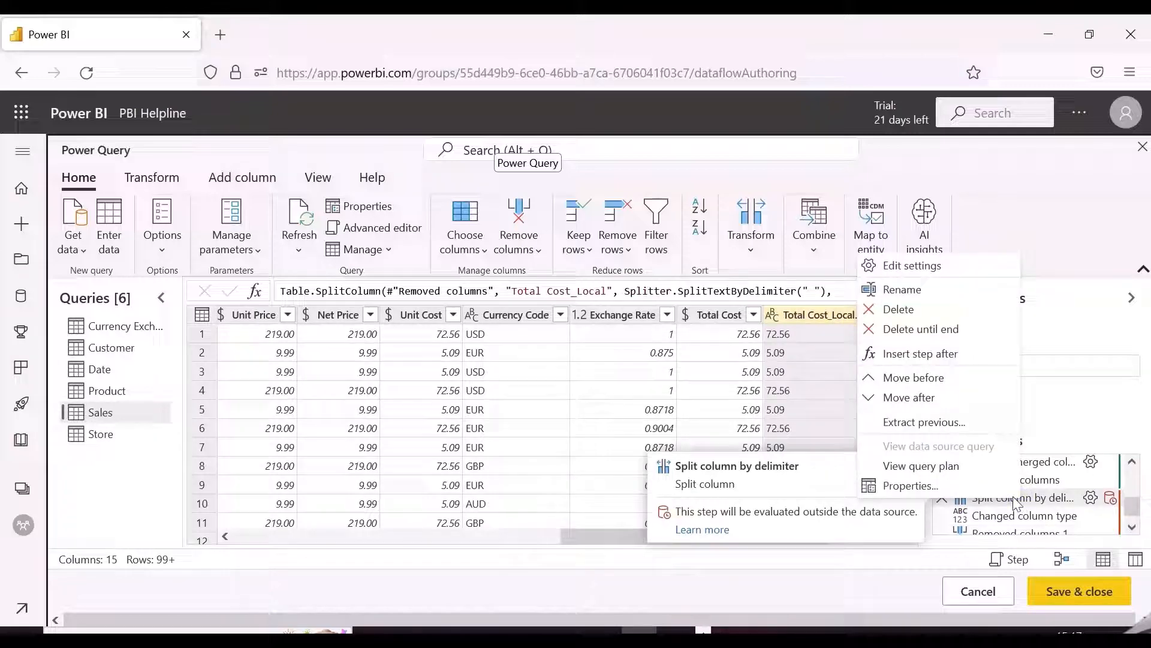
left_click(921, 465)
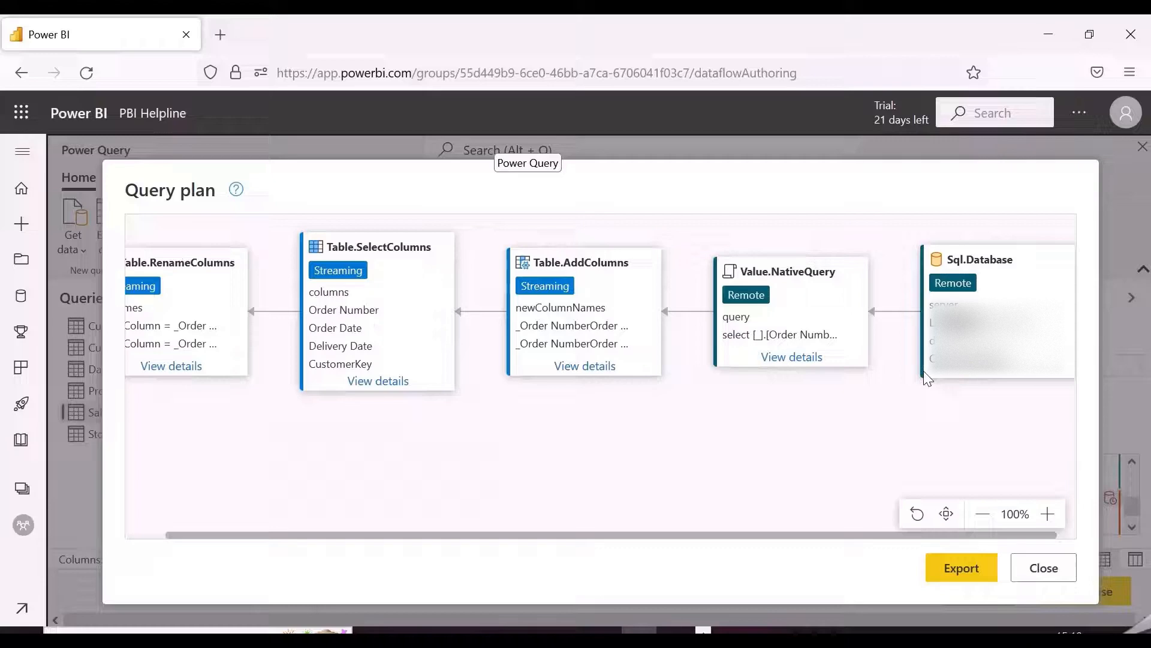
mouse_move(733, 281)
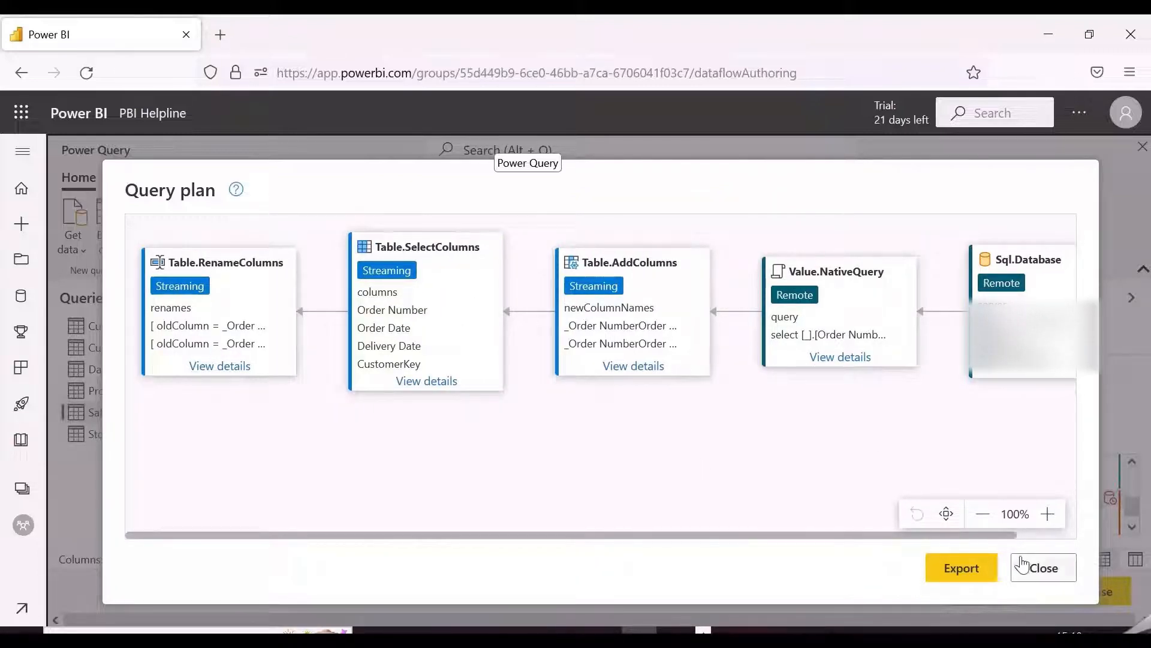
left_click(1043, 567)
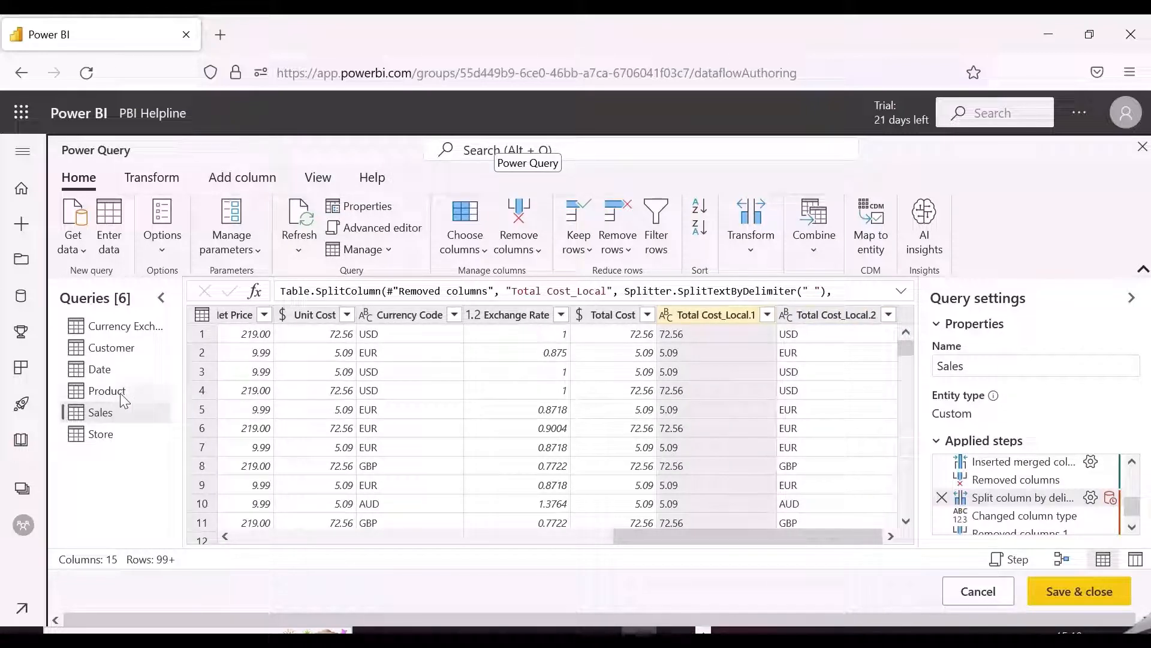
Step: Open the Store query and remove its State column
scroll("left", 3)
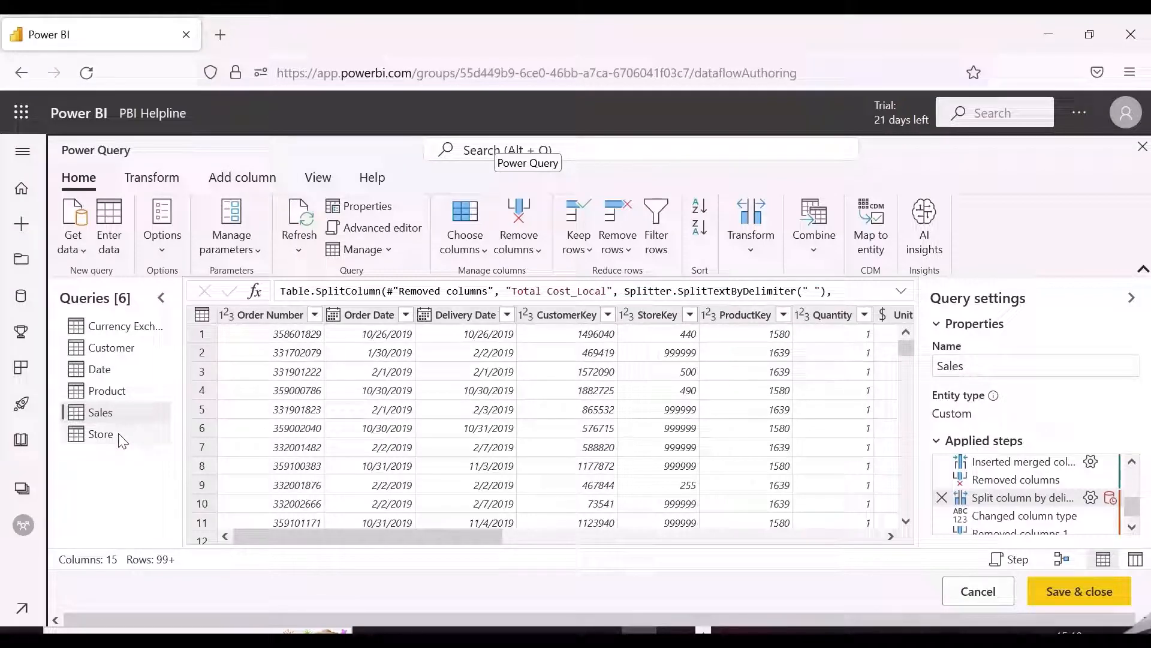
left_click(100, 435)
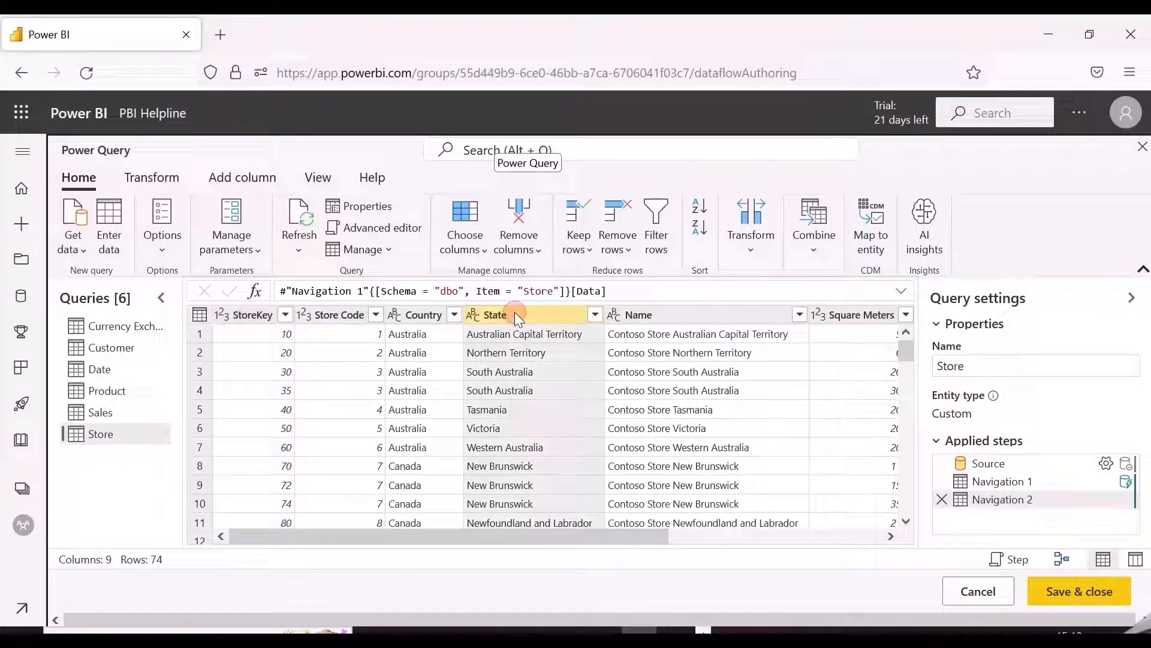
right_click(513, 315)
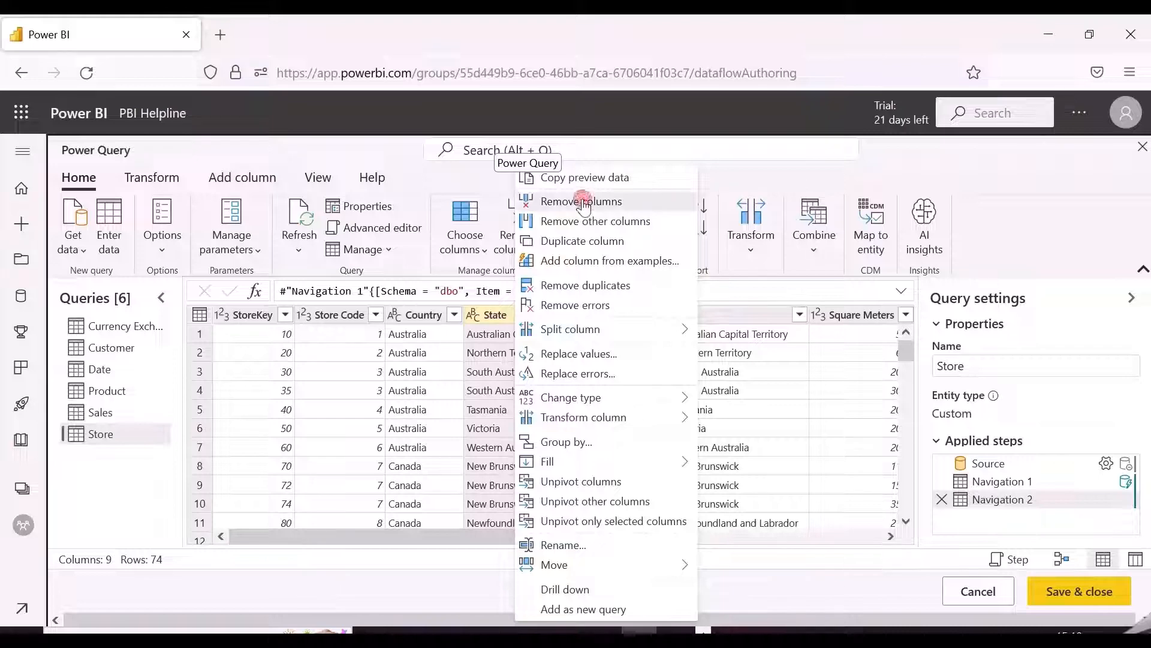
left_click(582, 201)
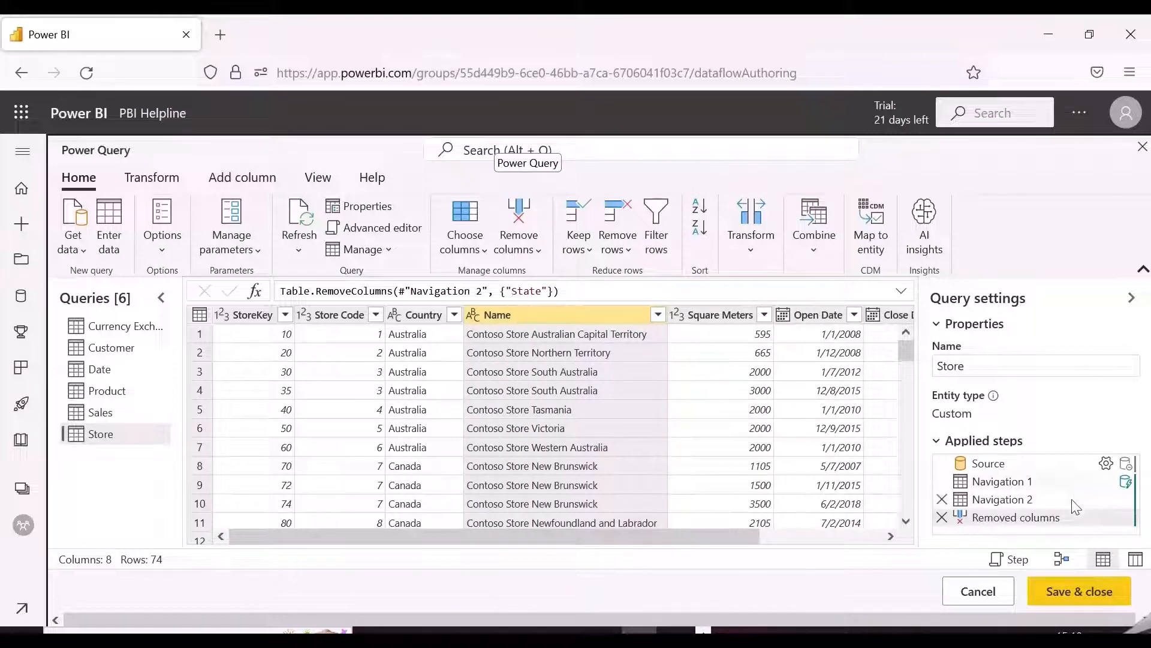
mouse_move(987, 463)
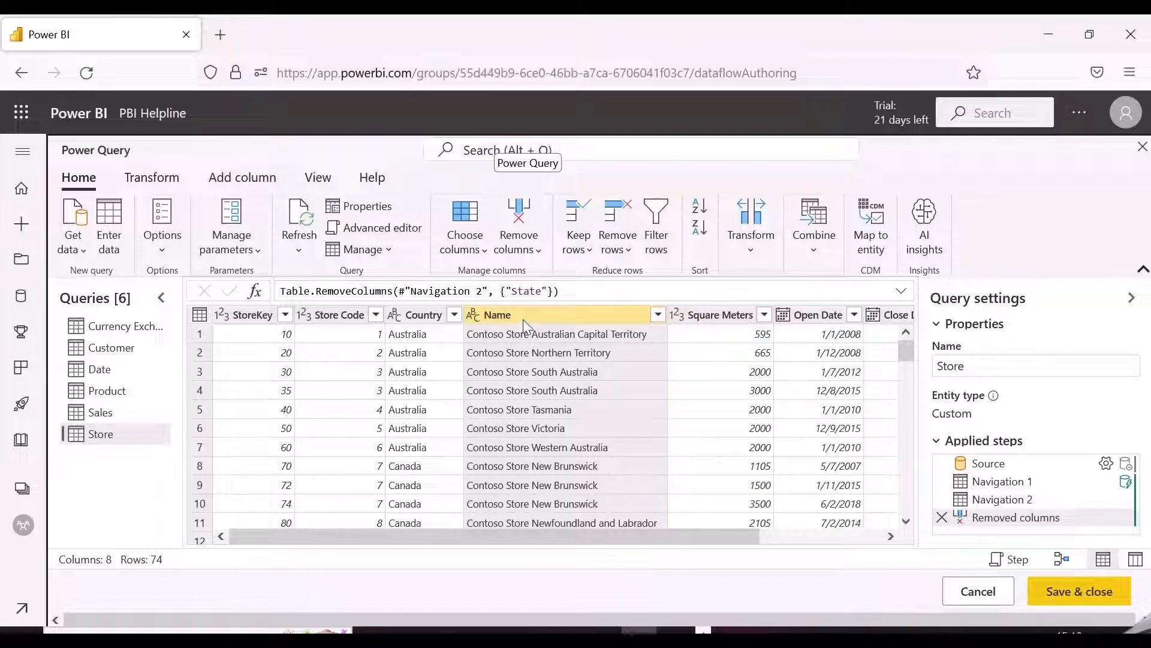
right_click(496, 314)
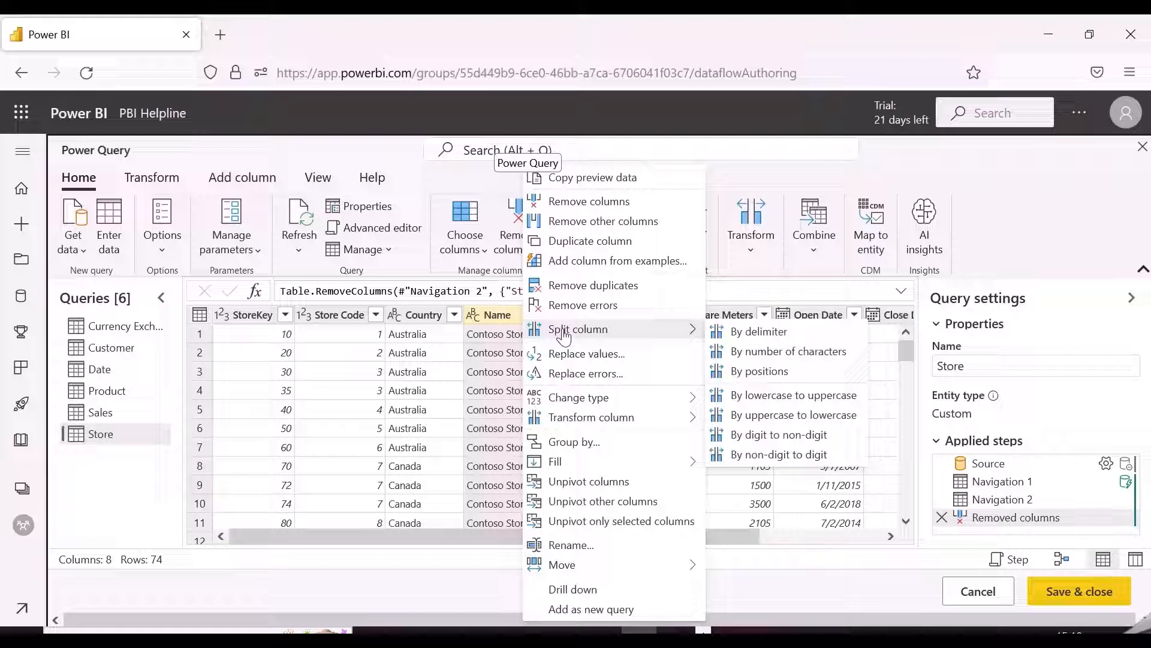
left_click(758, 332)
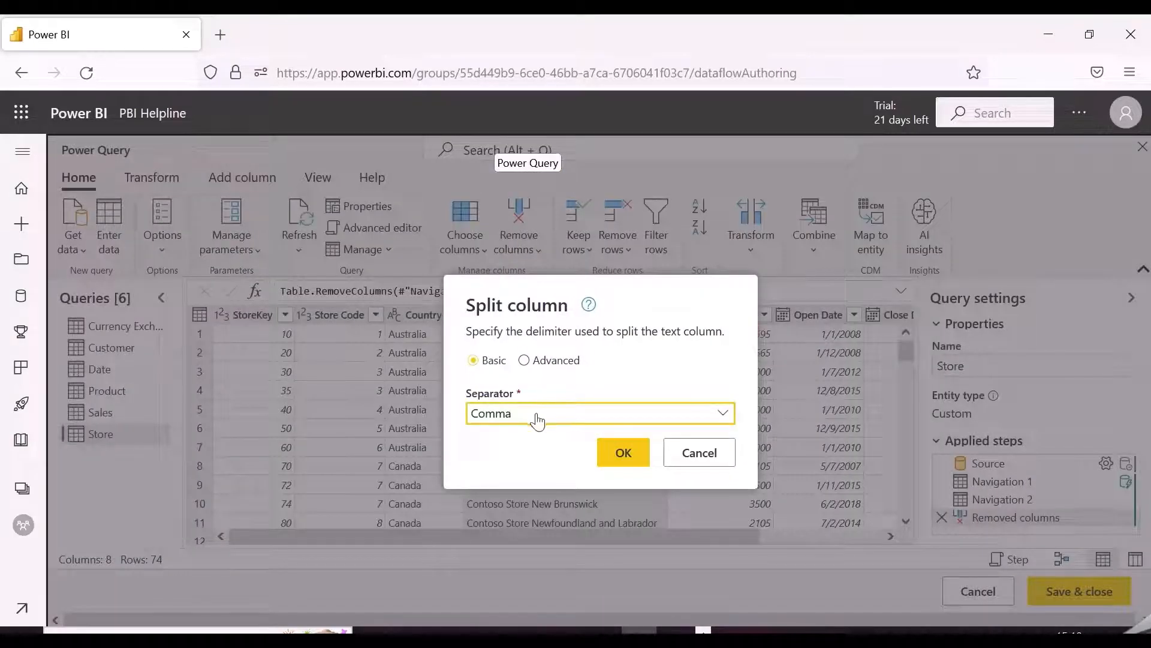
left_click(623, 452)
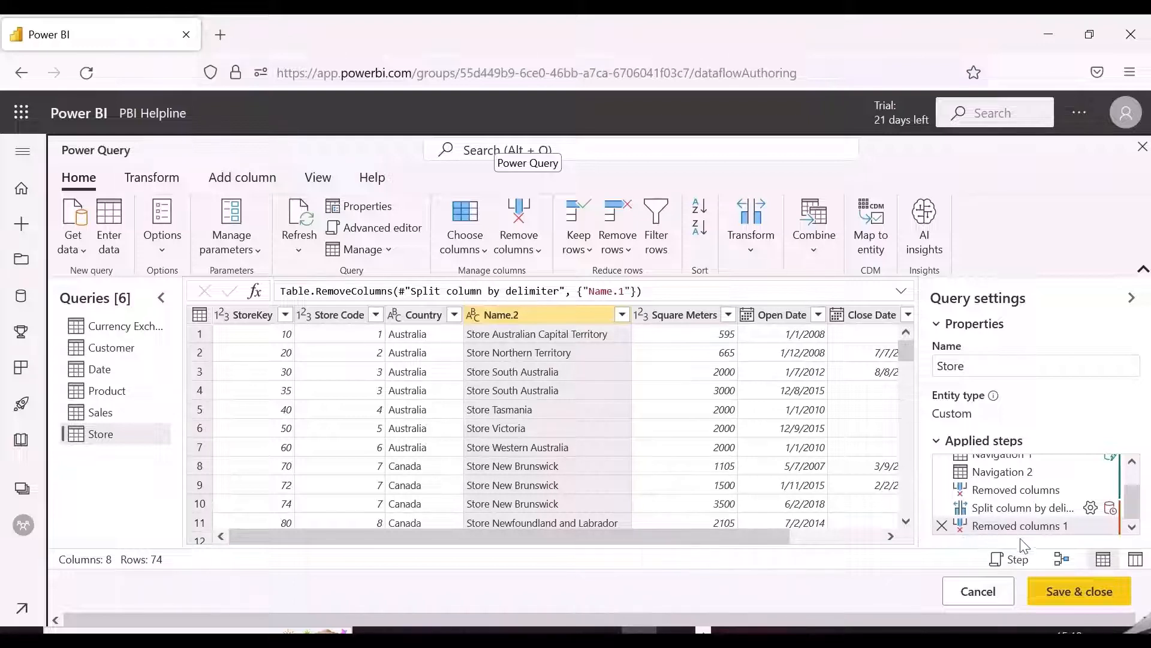
mouse_move(987, 508)
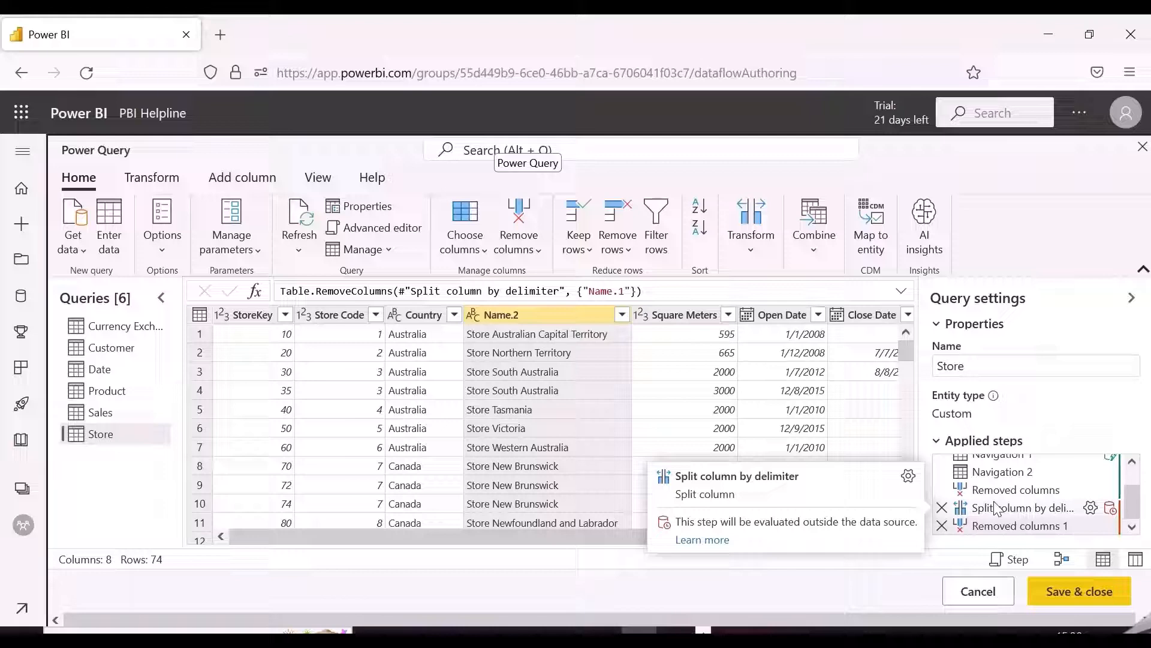
right_click(1019, 508)
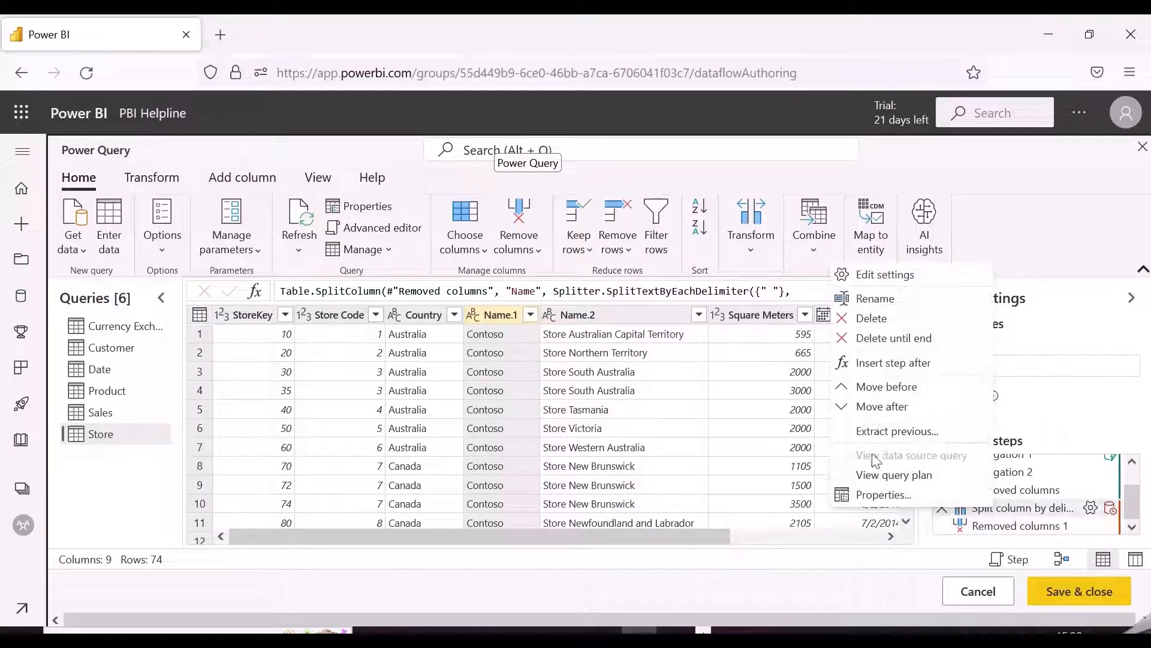
mouse_move(889, 480)
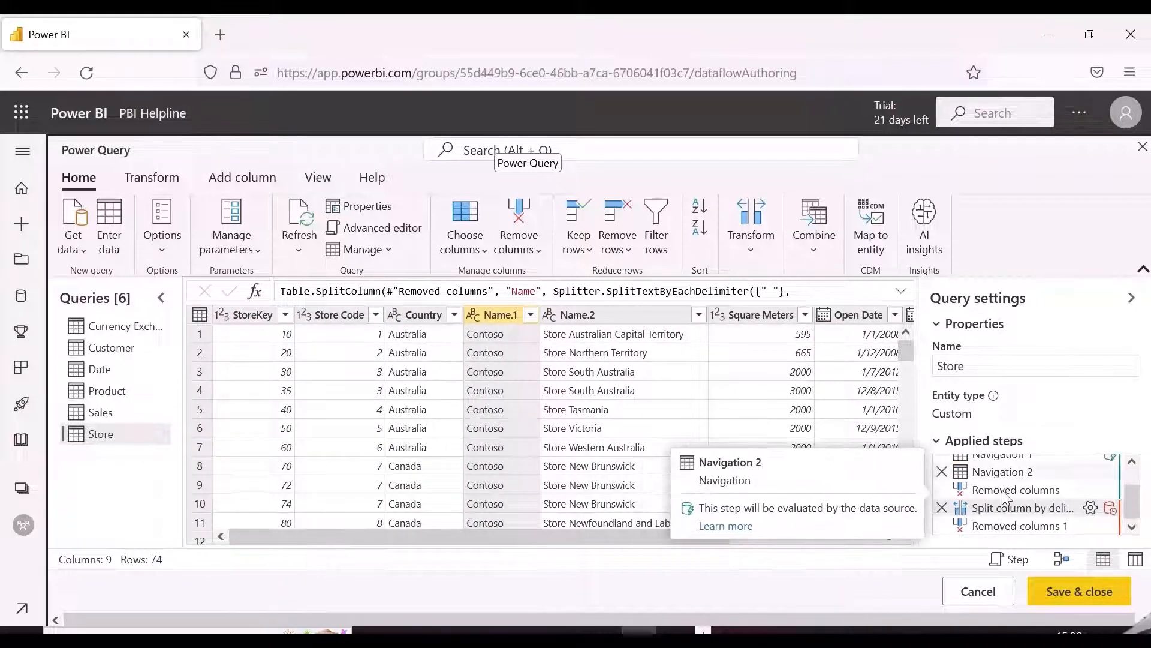
mouse_move(961, 514)
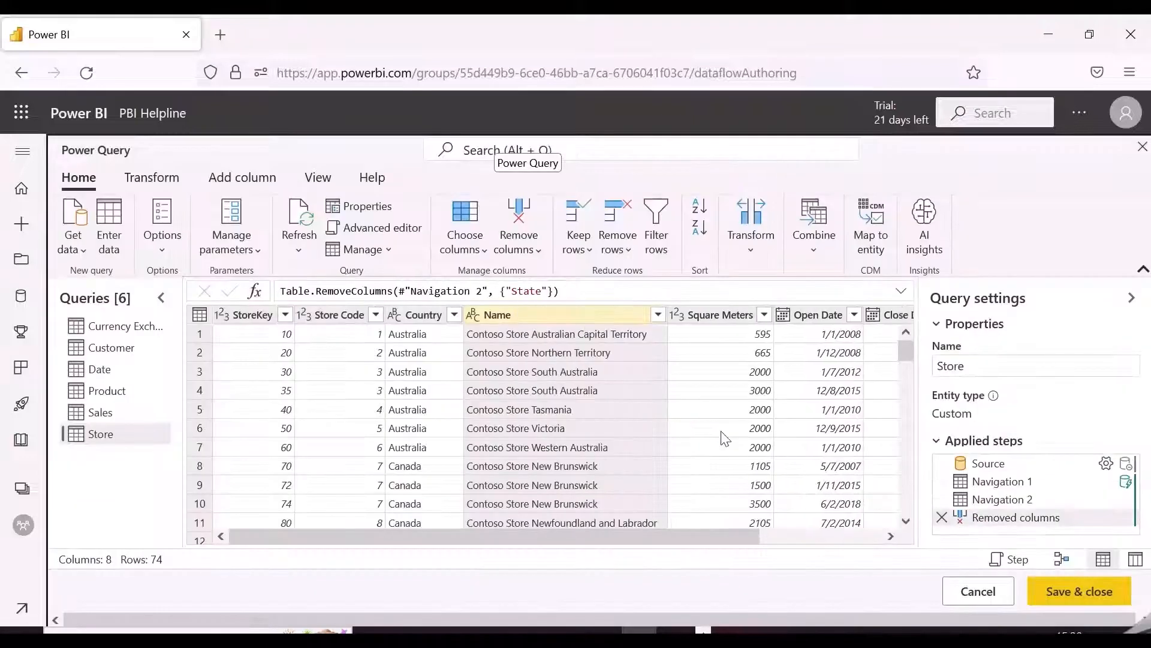
Step: Replace the value 'Contoso' with nothing in Store's Name column
left_click(496, 315)
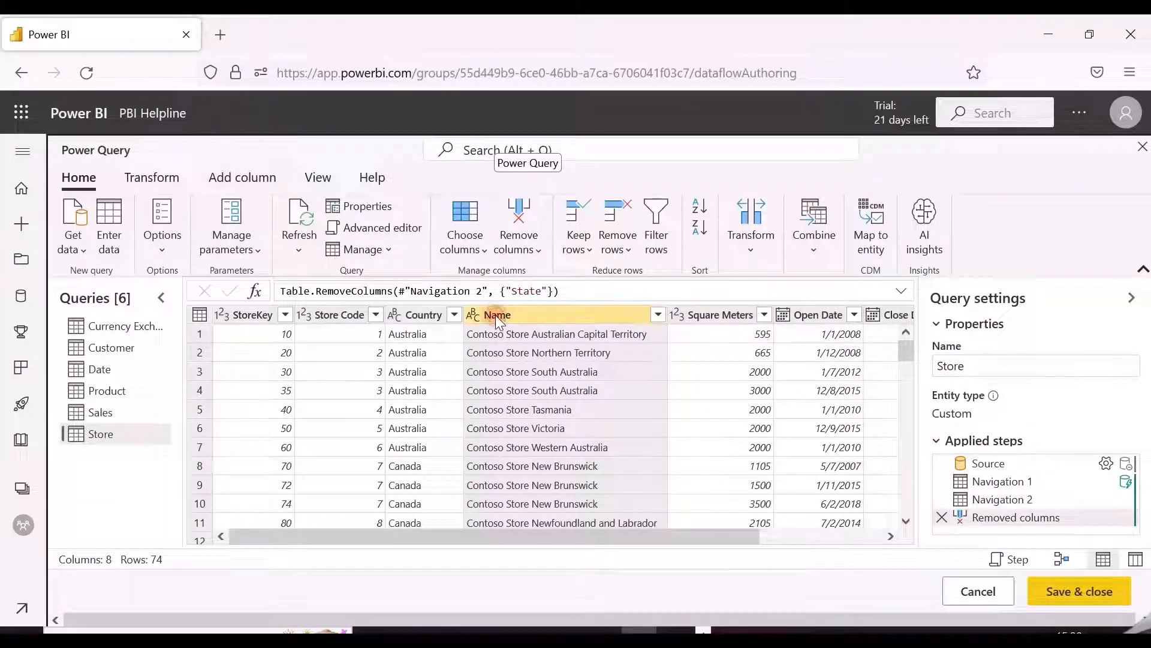
left_click(151, 178)
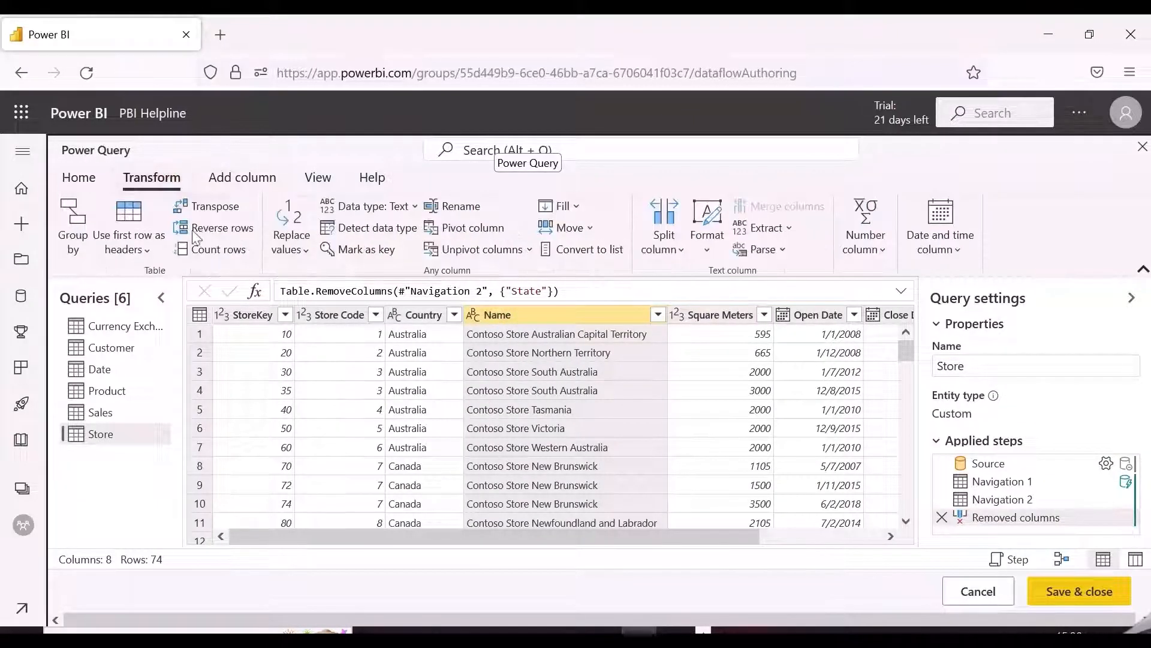
left_click(289, 234)
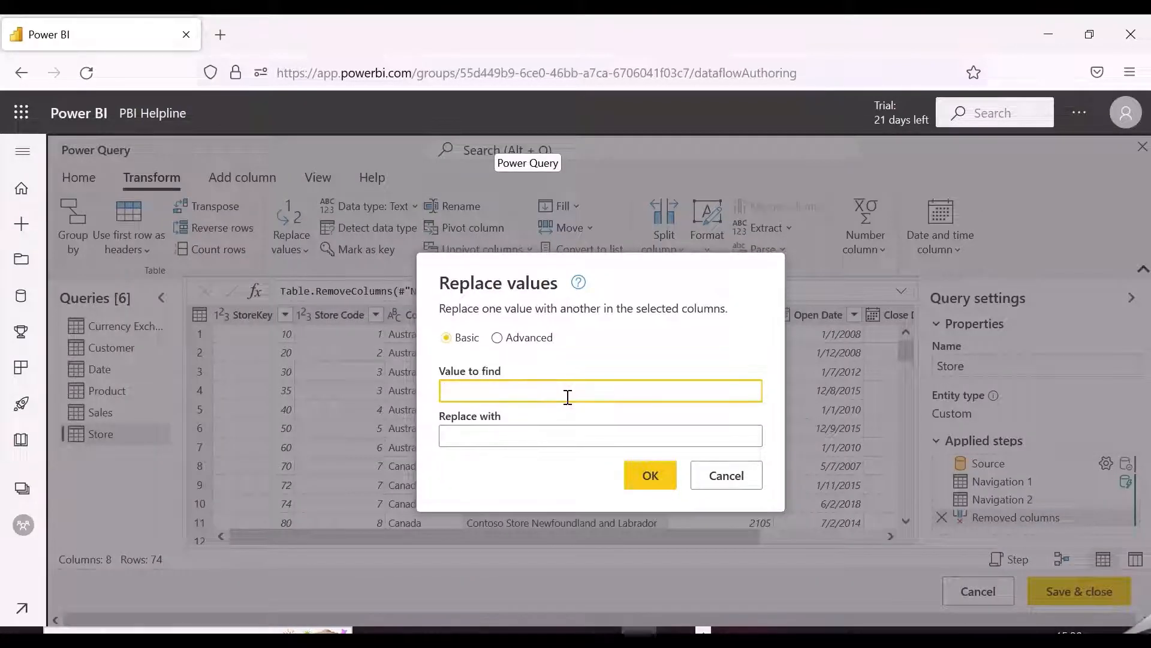
type("Contoso")
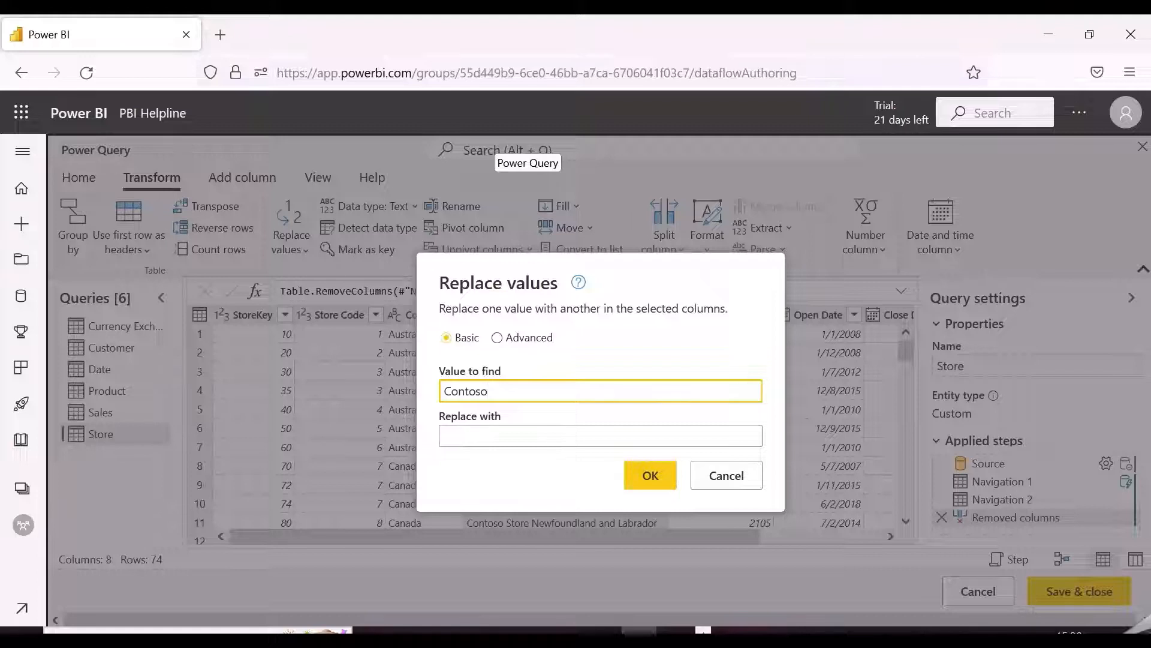
left_click(650, 475)
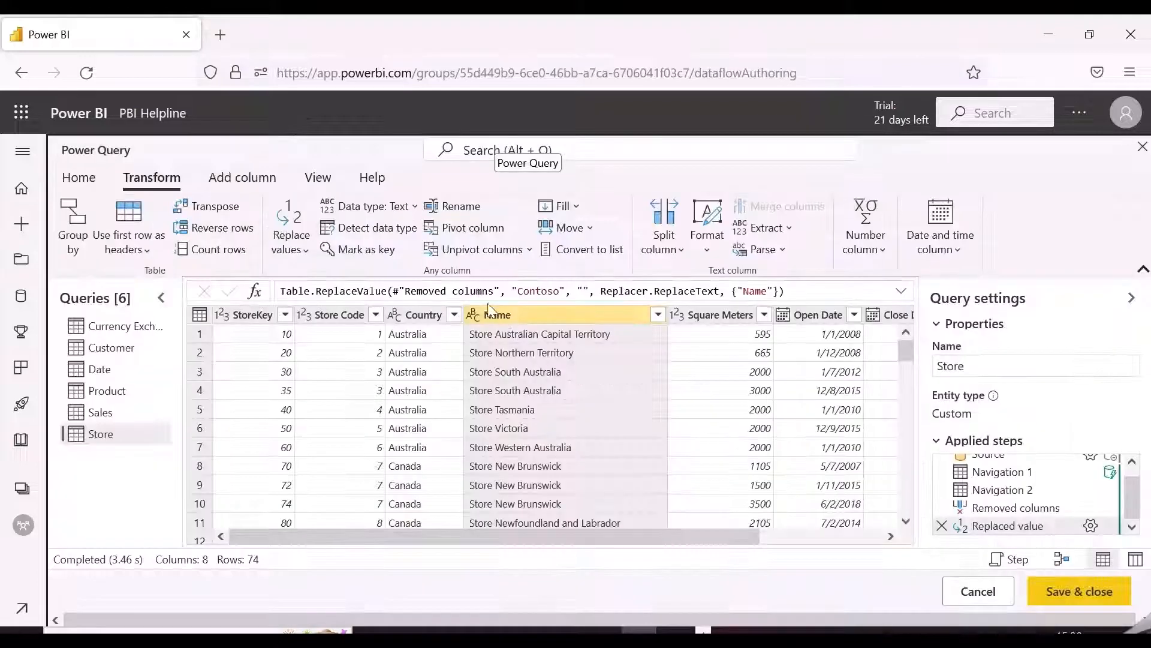
mouse_move(1094, 480)
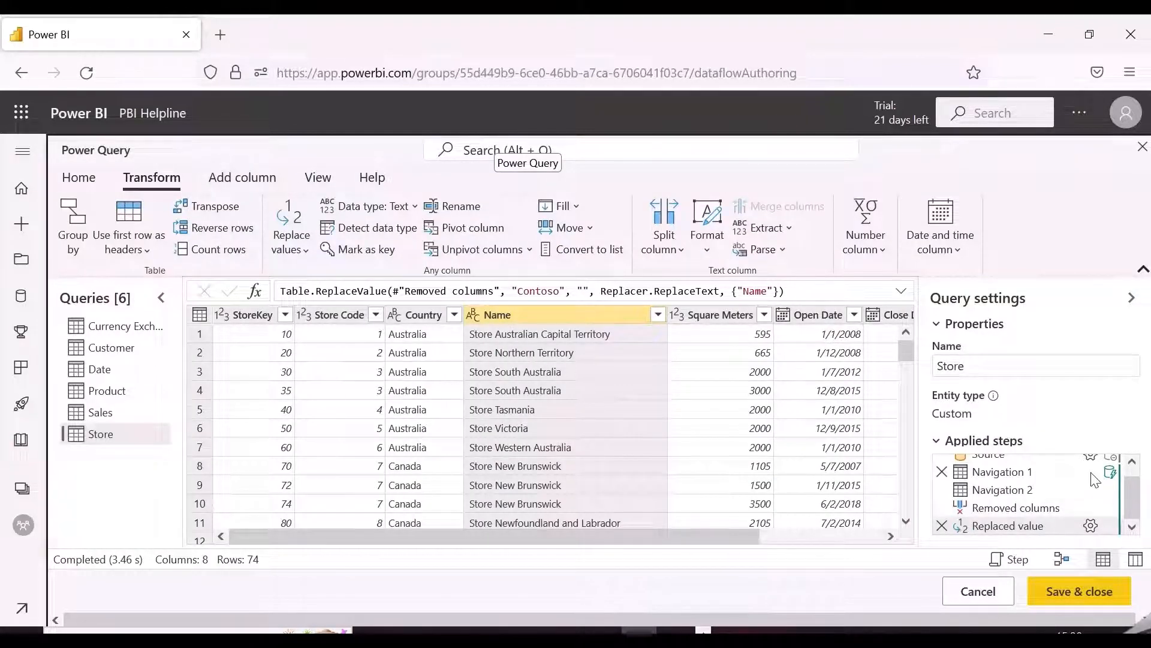
mouse_move(987, 479)
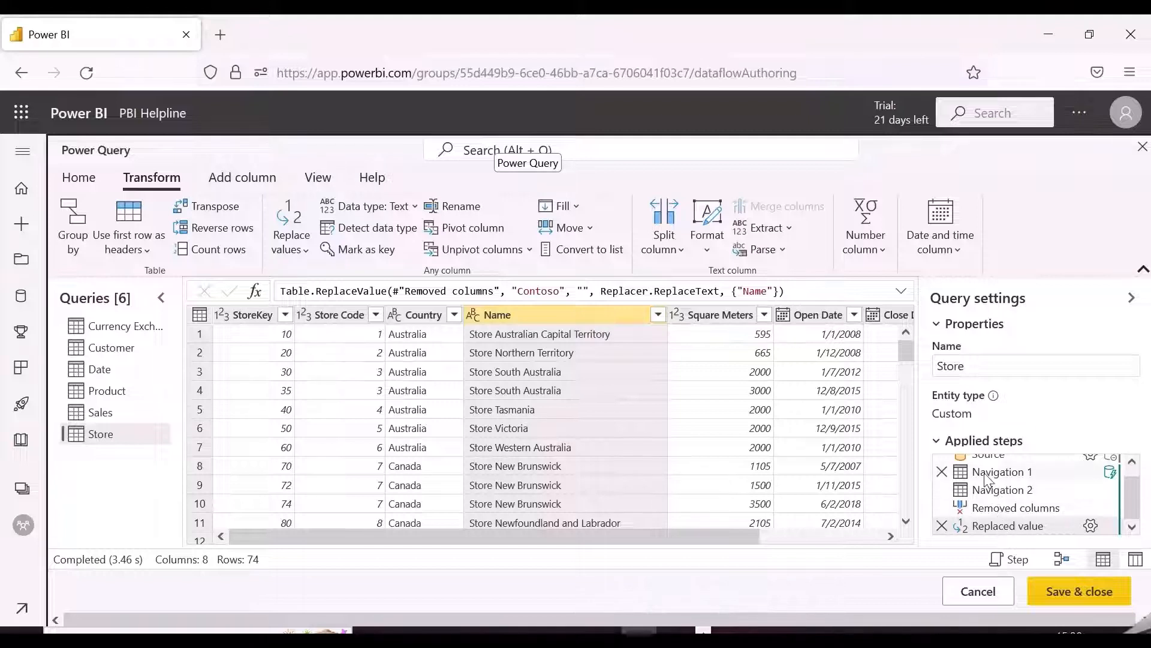
mouse_move(986, 530)
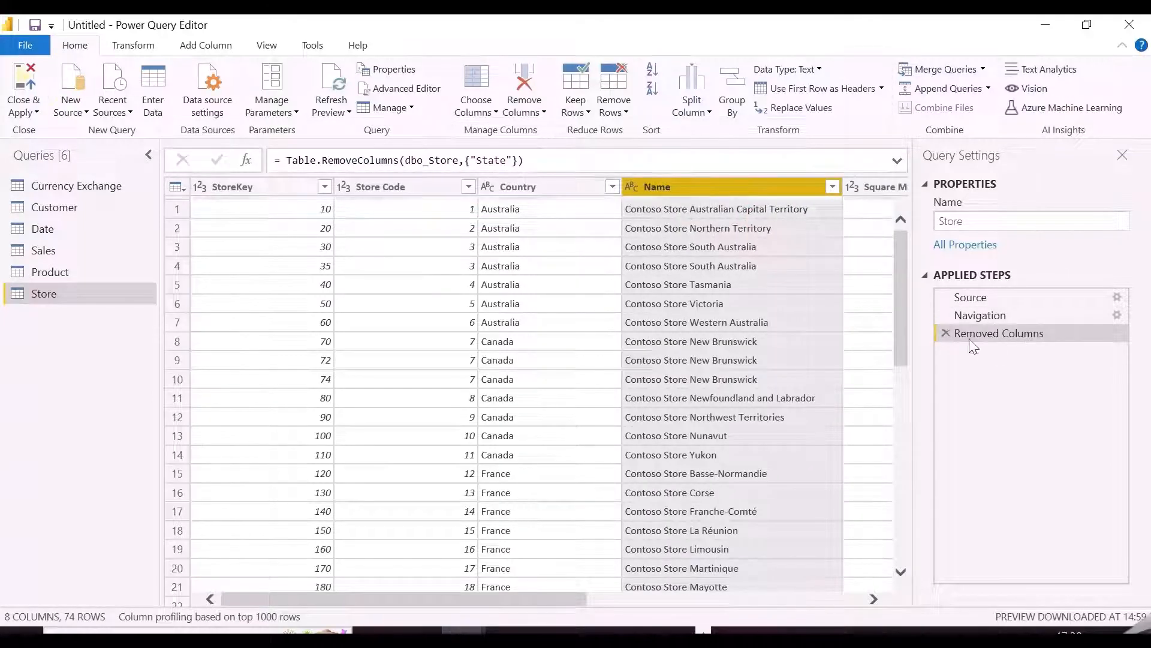
Step: Split Store's Name column by space at the left-most delimiter into Name.1 and Name.2
right_click(998, 333)
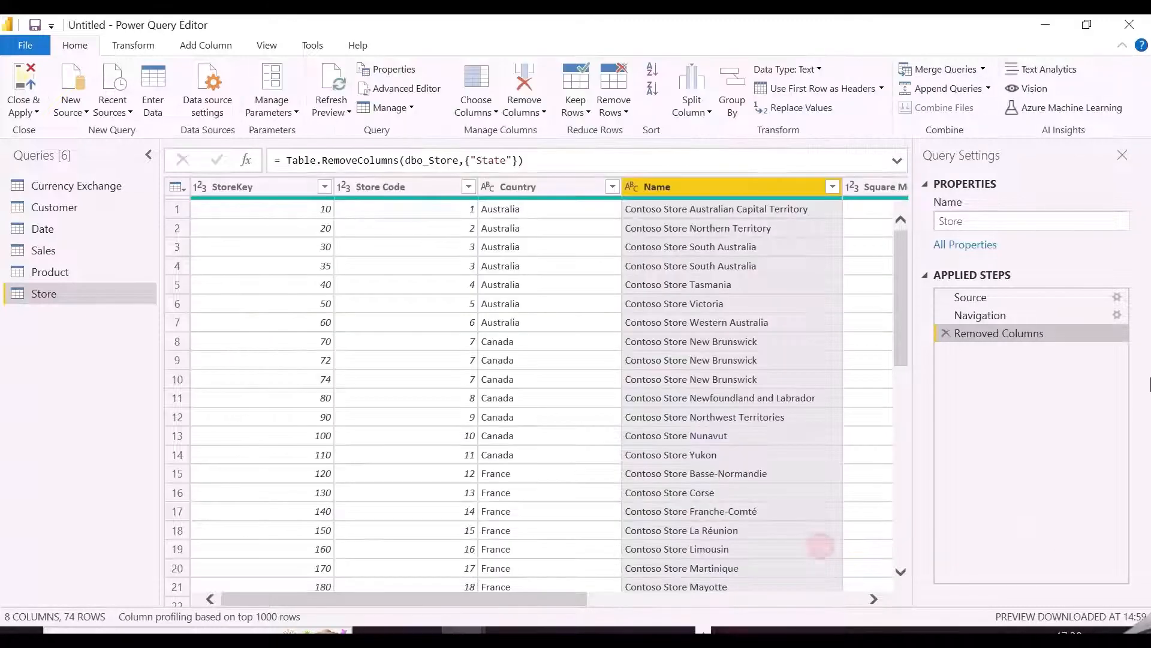
scroll("right", 3)
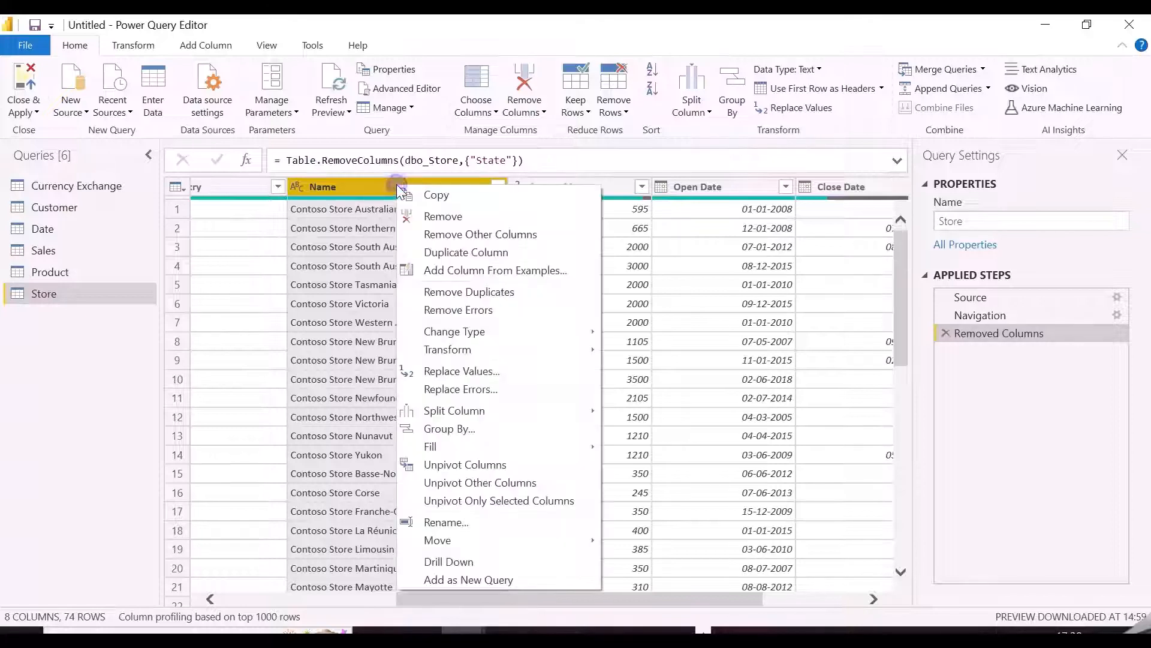
mouse_move(454, 410)
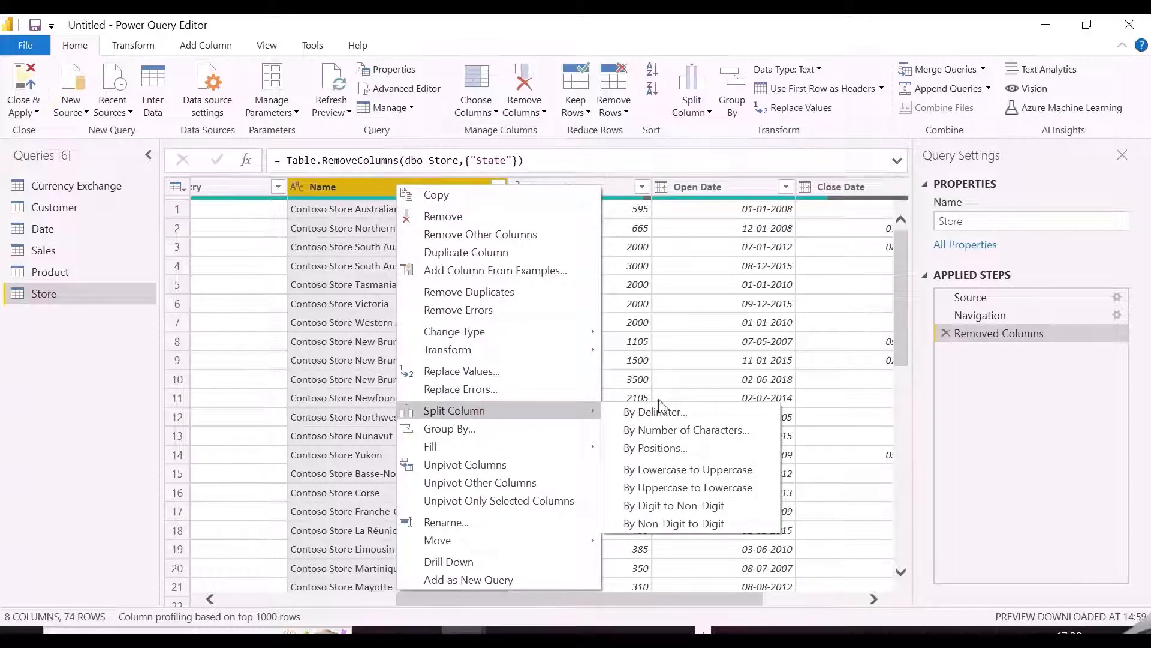
left_click(655, 412)
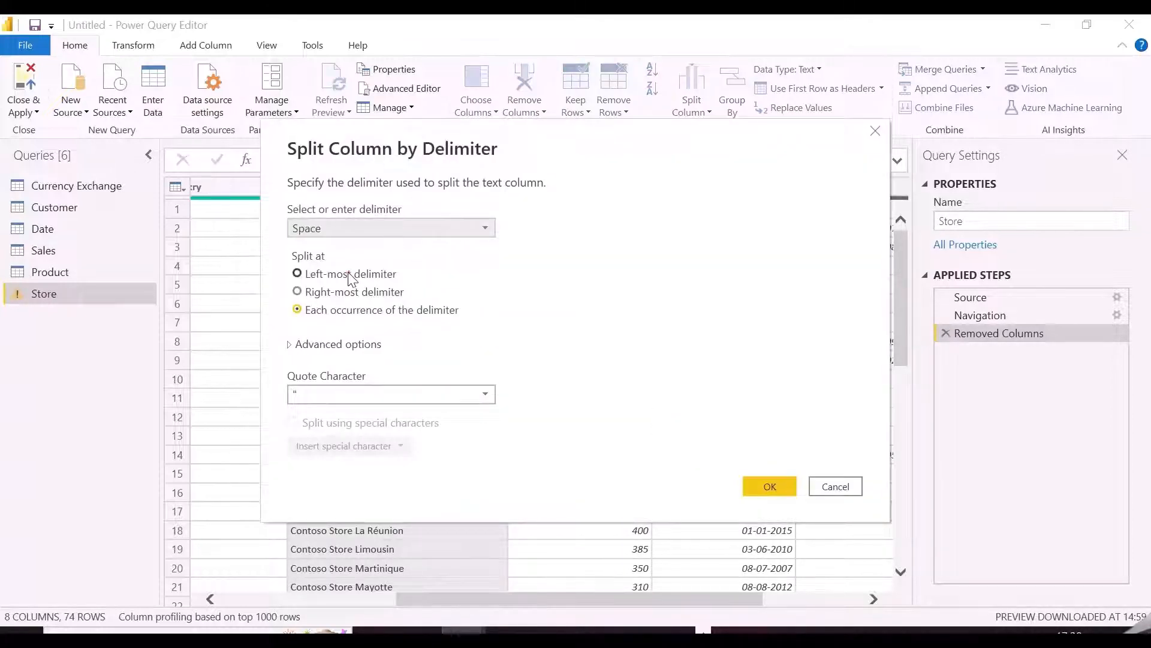
left_click(769, 486)
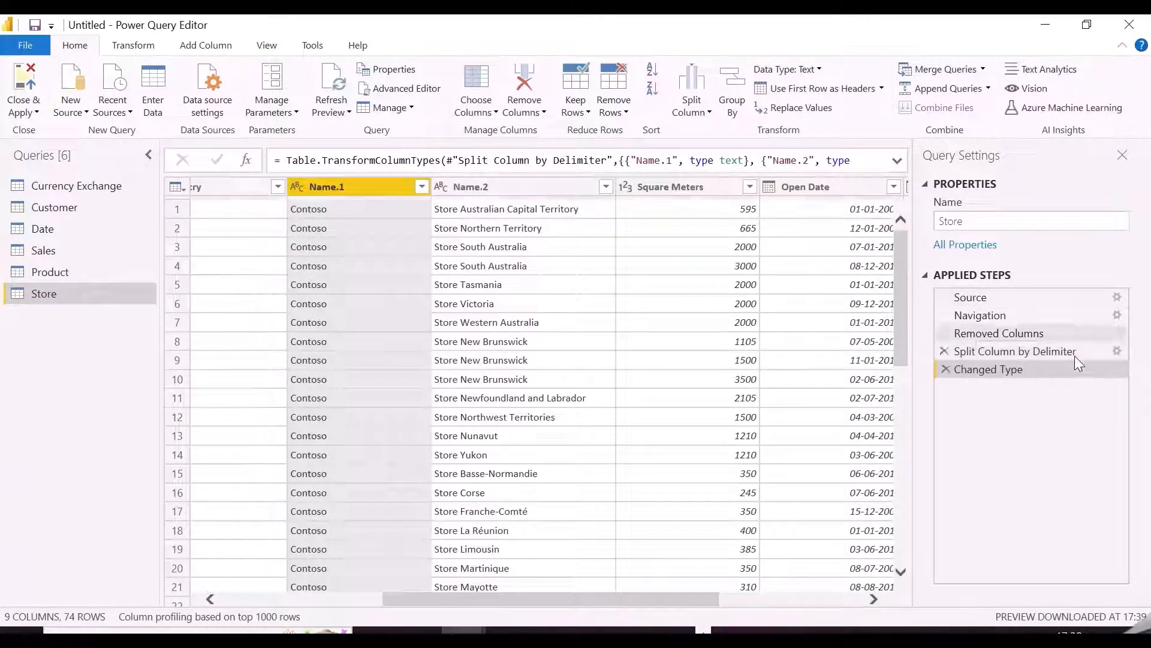
Step: Show the Changed Type step's actions to check whether View Native Query is available
right_click(988, 370)
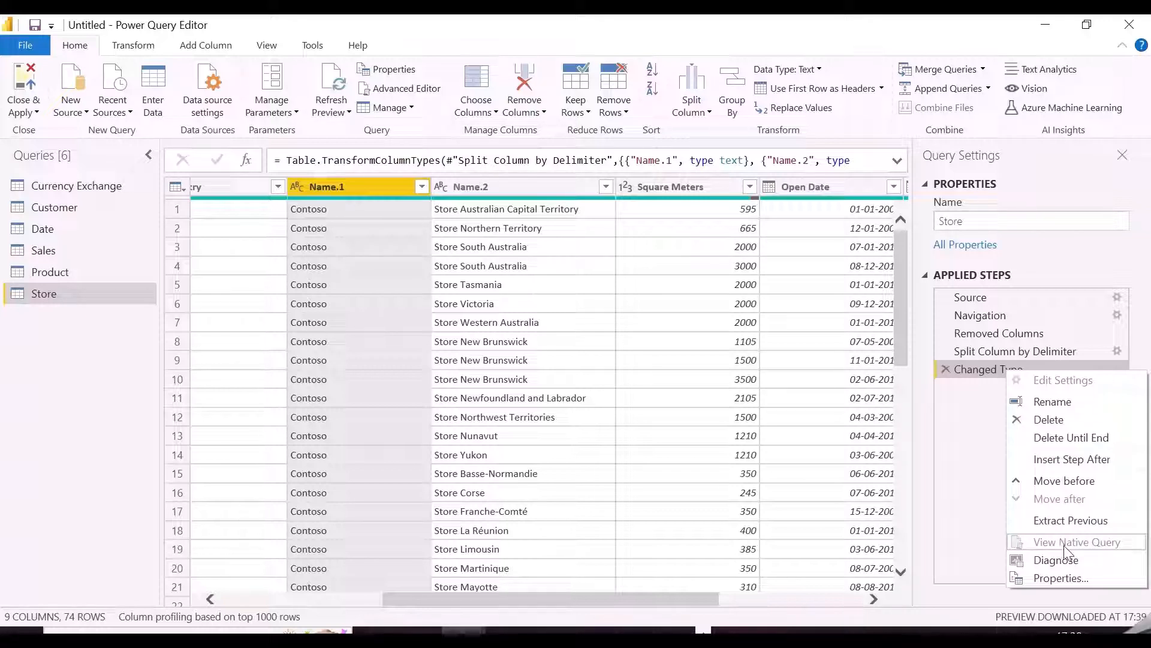
mouse_move(978, 539)
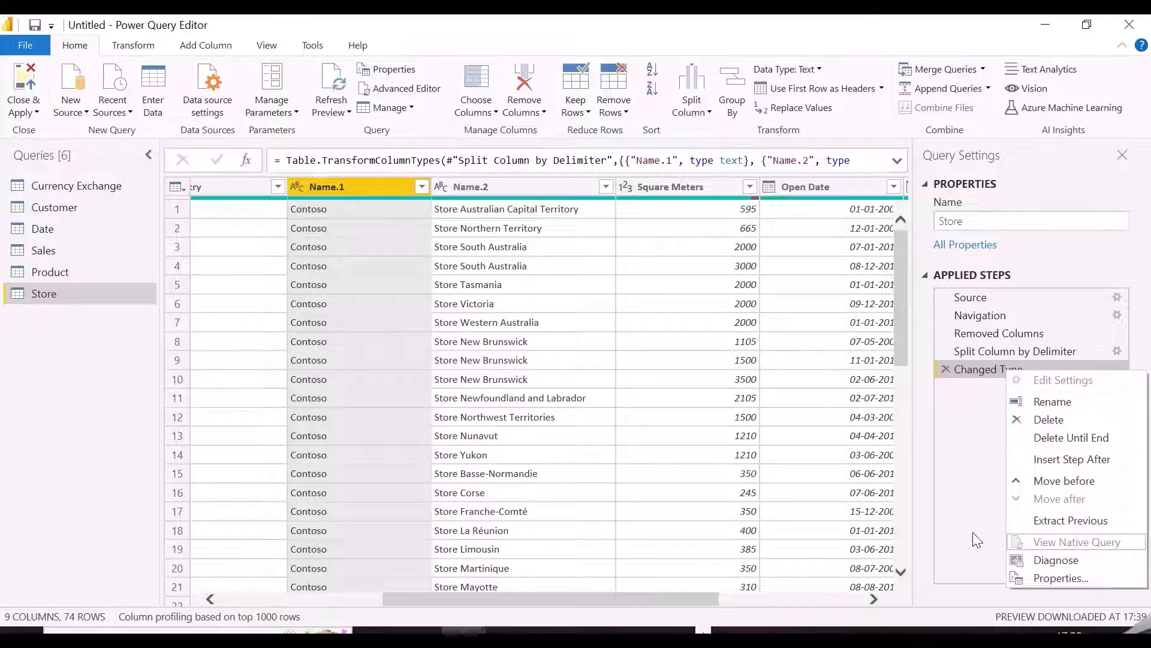